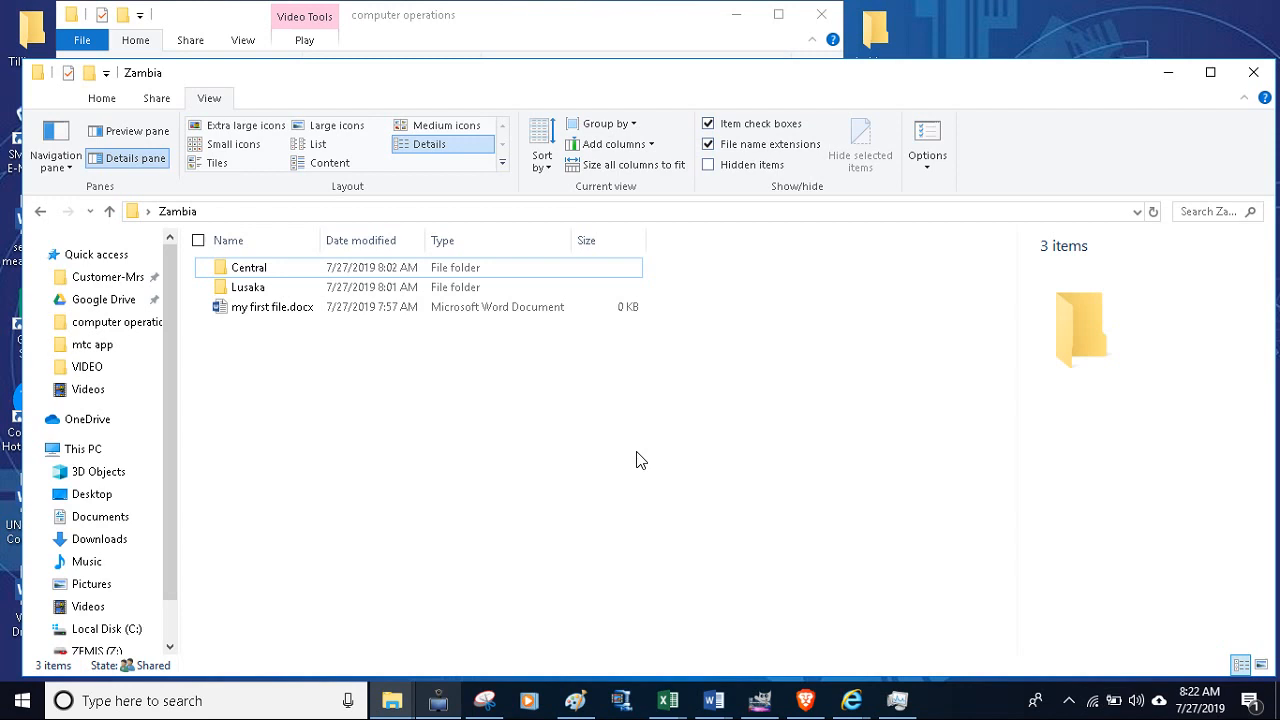
mouse_move(742, 416)
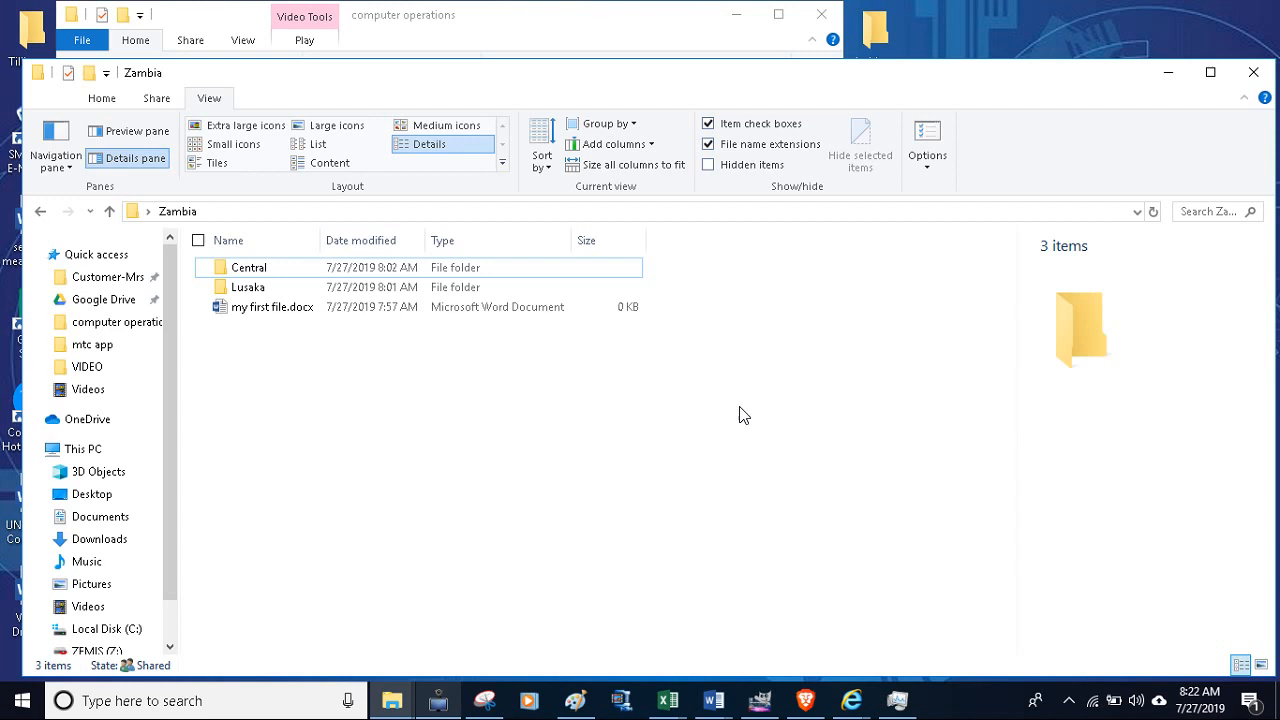
mouse_move(477, 426)
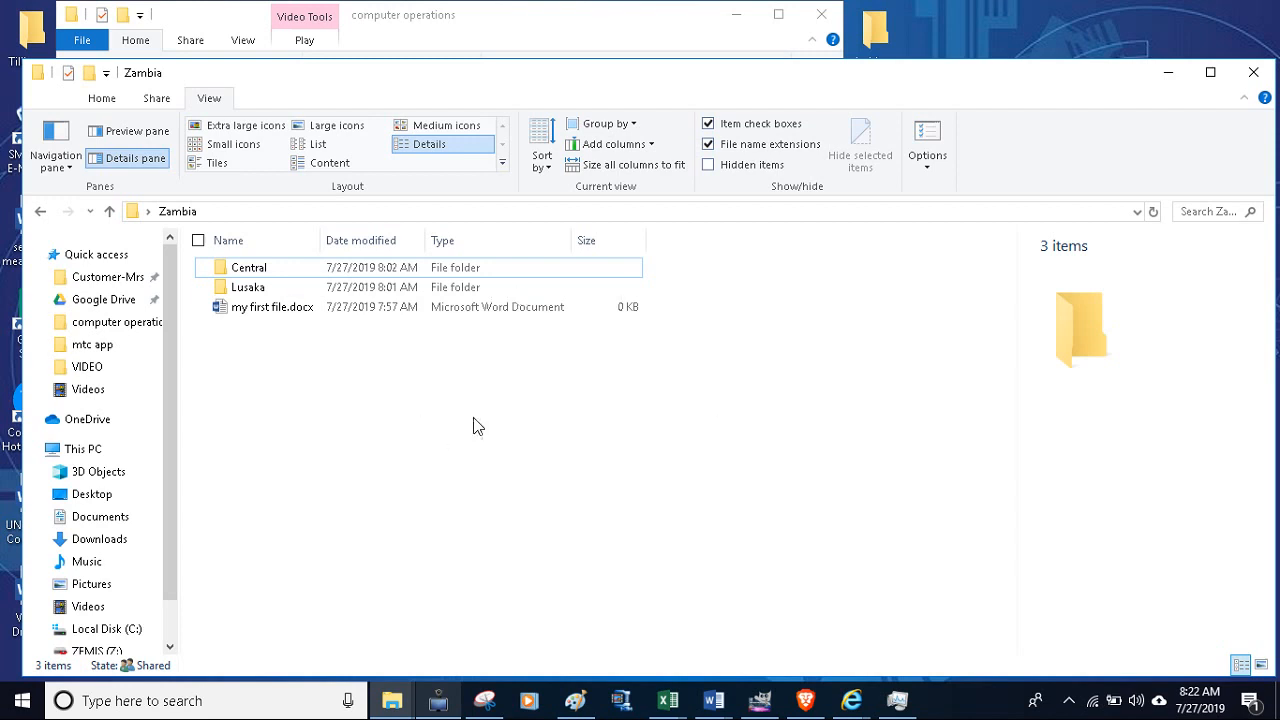
mouse_move(463, 424)
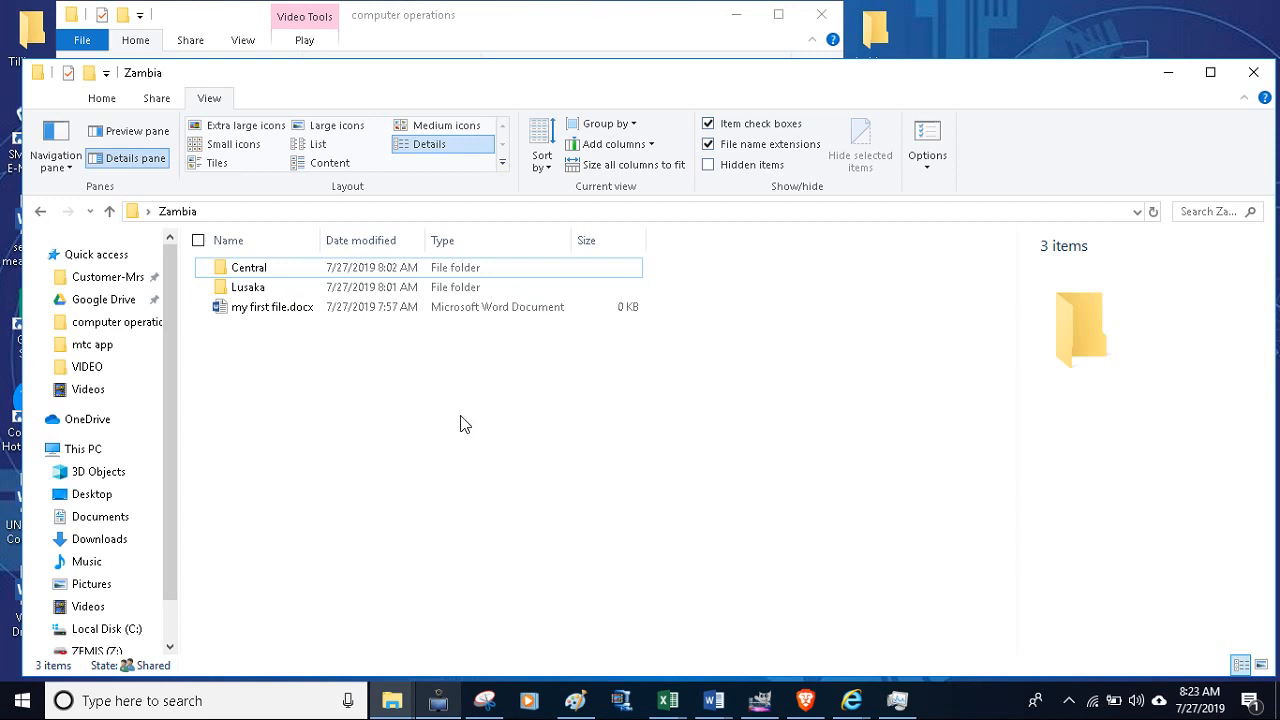
mouse_move(623, 324)
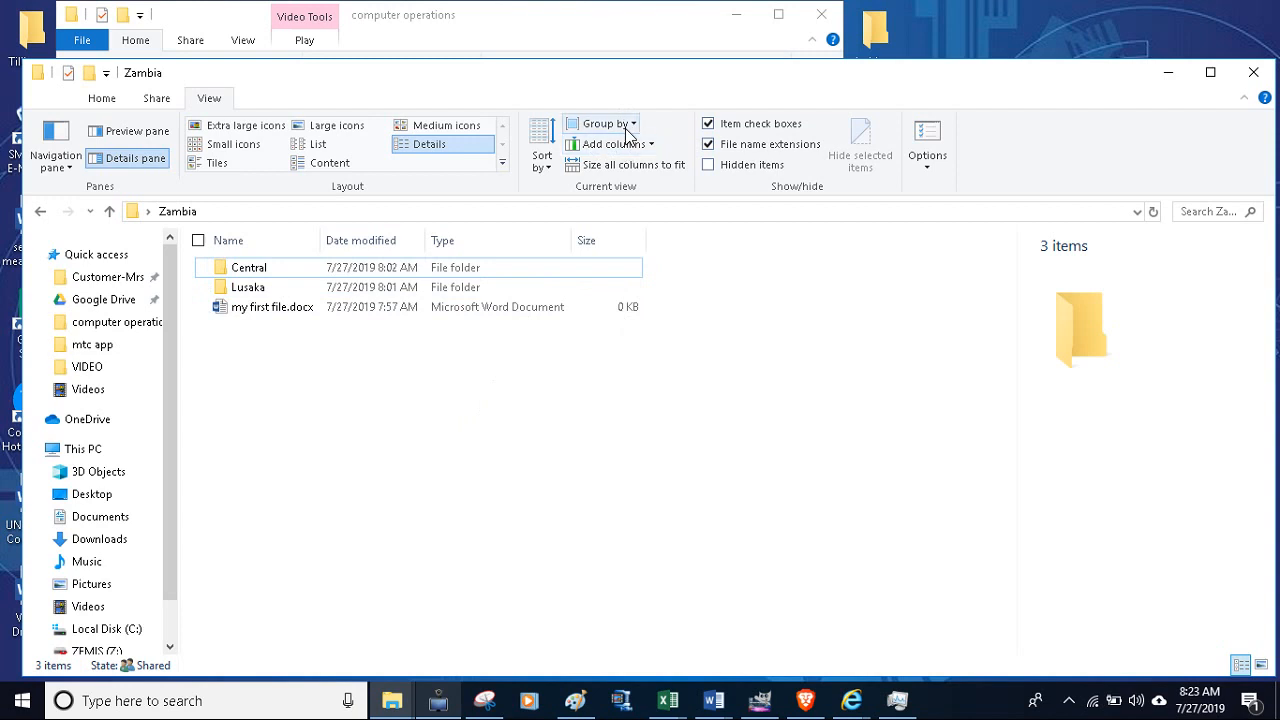
Step: Group the Zambia folder's items by Name, then regroup them by Date modified
left_click(600, 123)
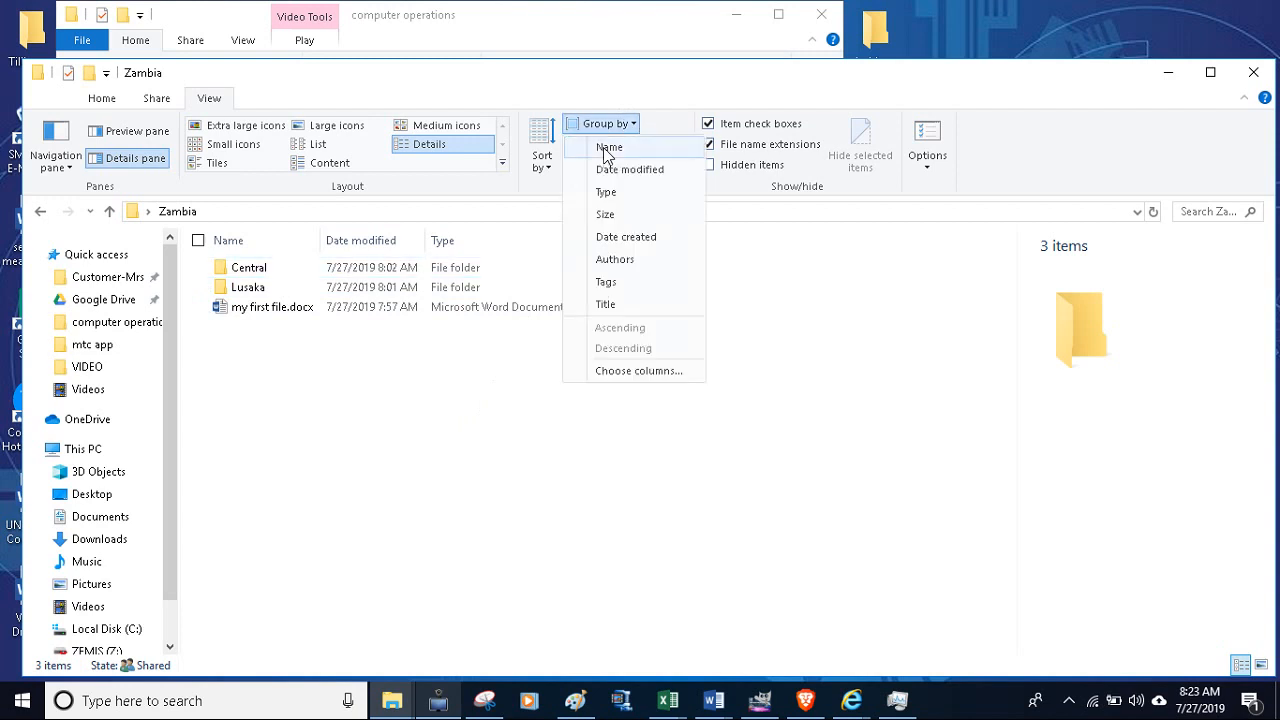
left_click(609, 147)
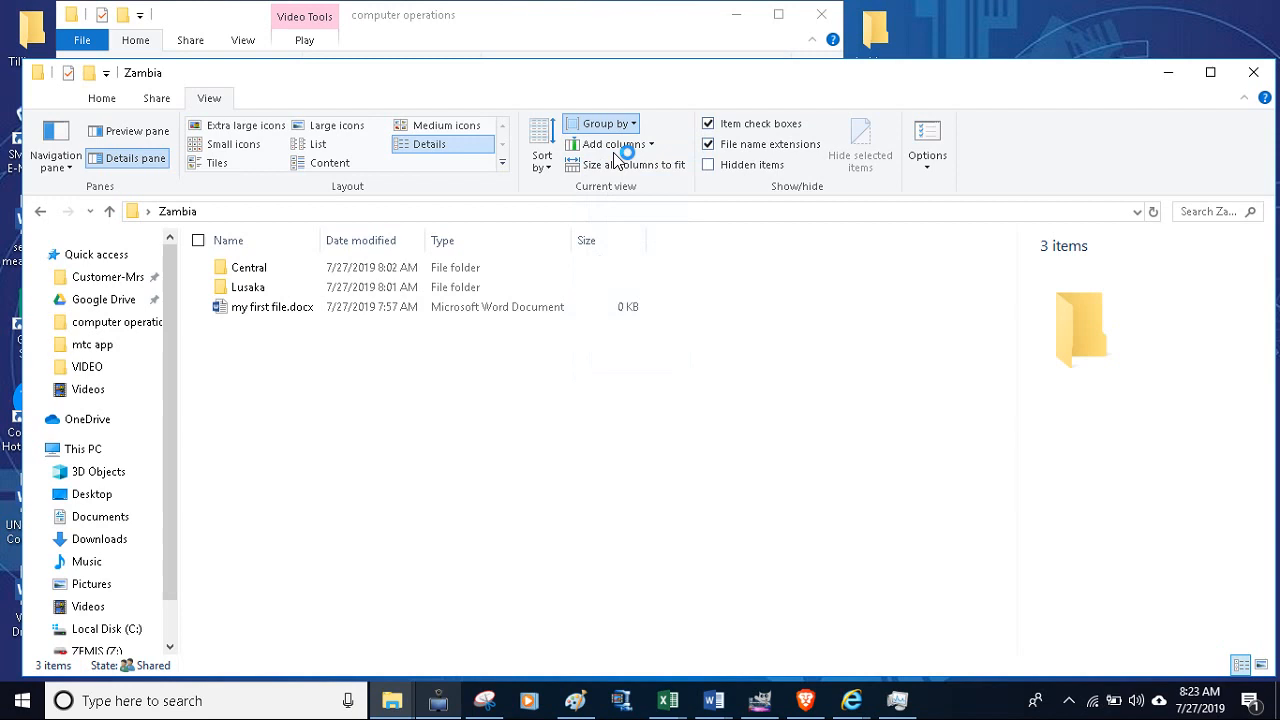
left_click(597, 123)
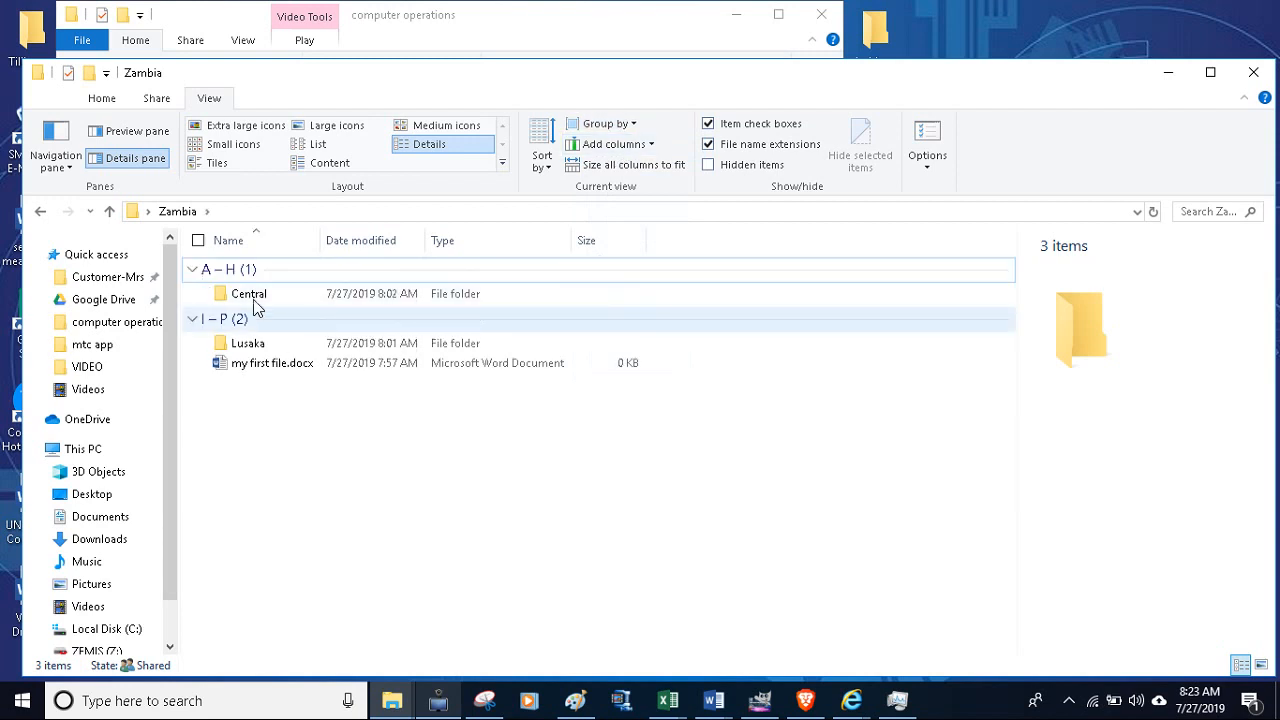
left_click(203, 269)
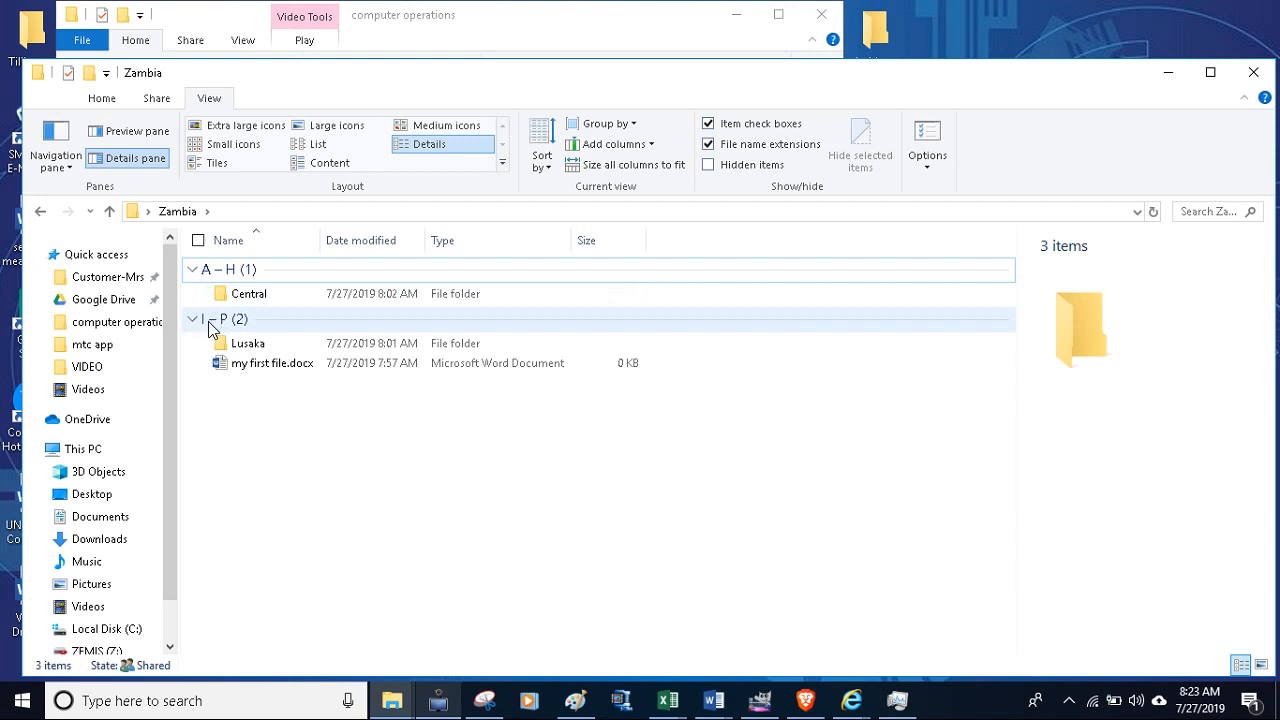
mouse_move(315, 332)
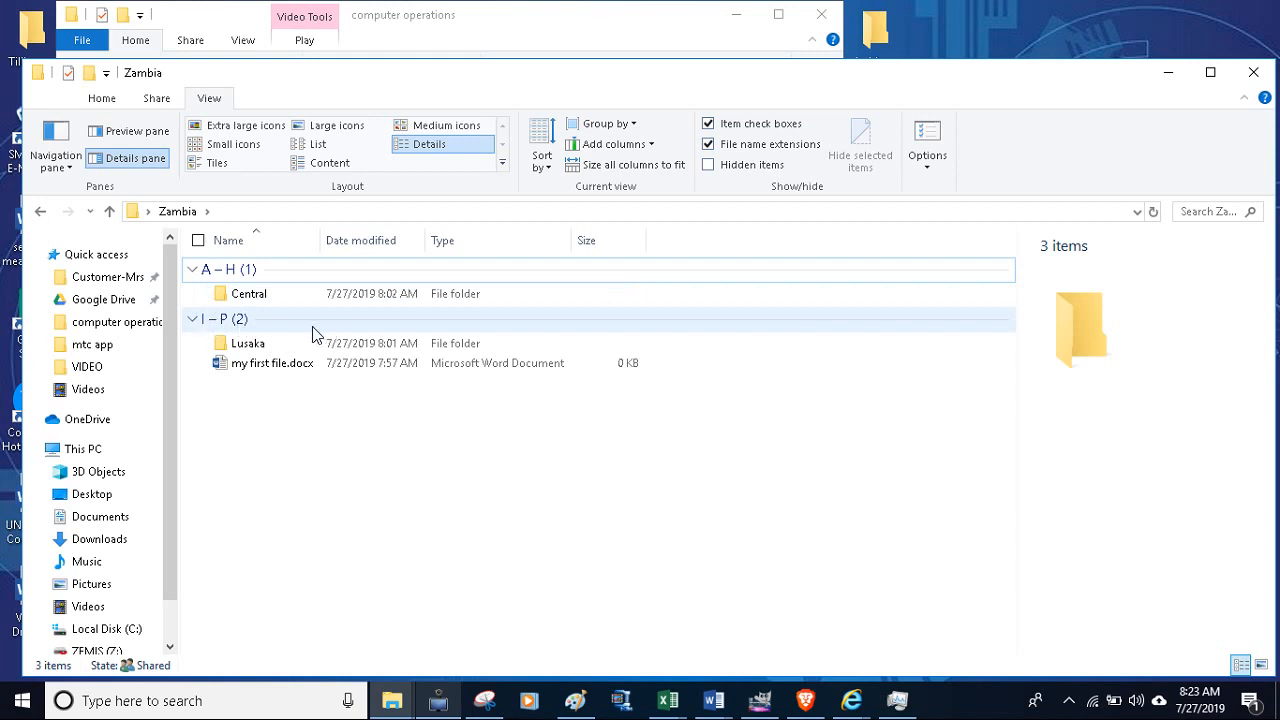
mouse_move(300, 334)
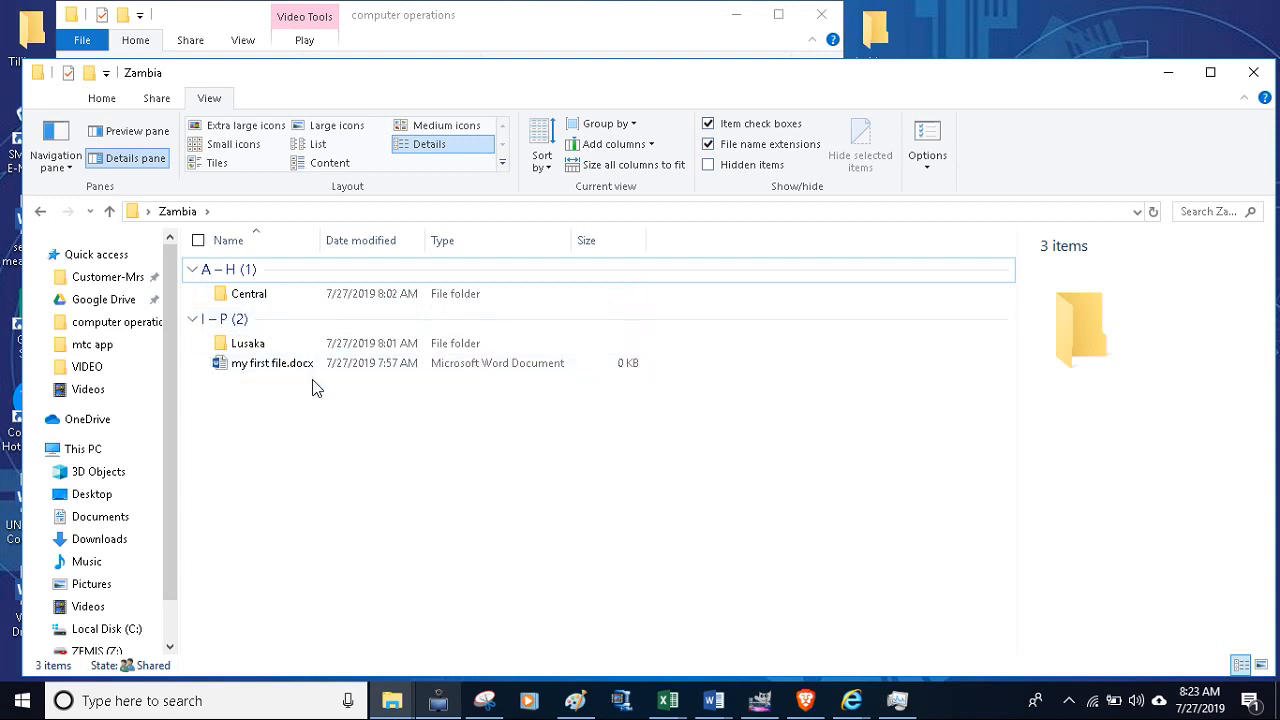
mouse_move(500, 363)
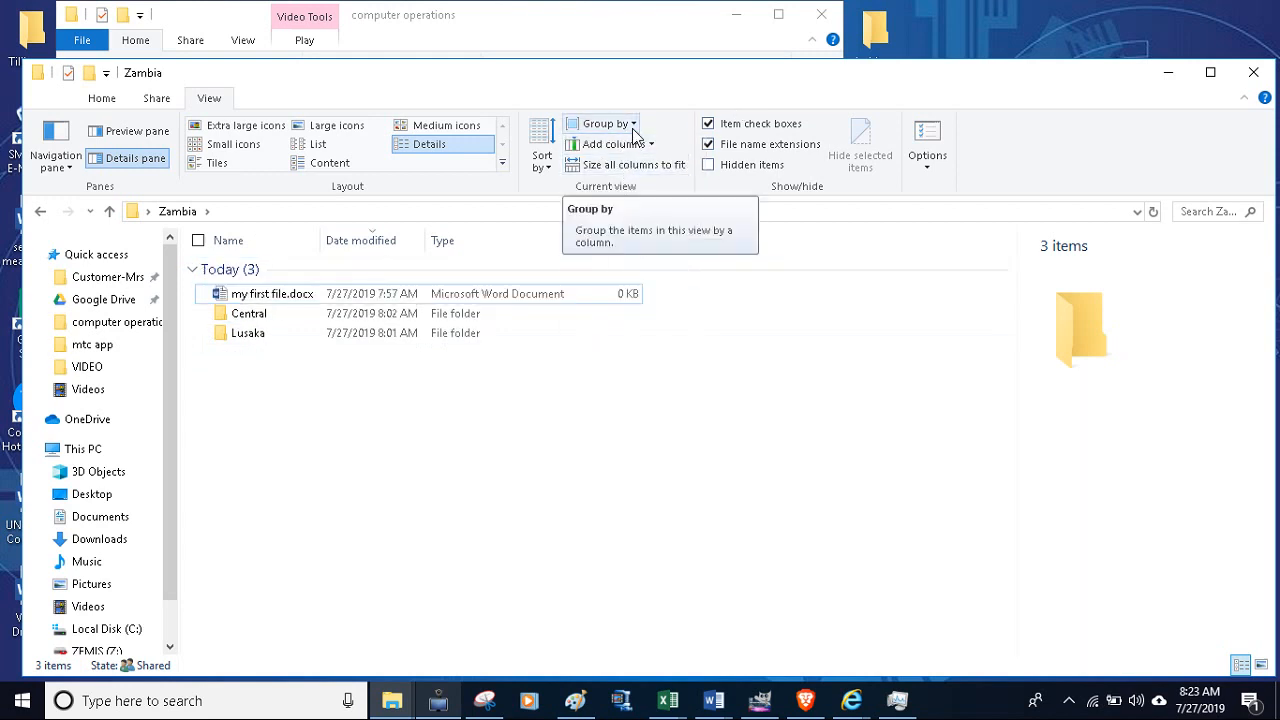
Step: Group the items by Type, then set grouping to (None) for a plain list
left_click(600, 123)
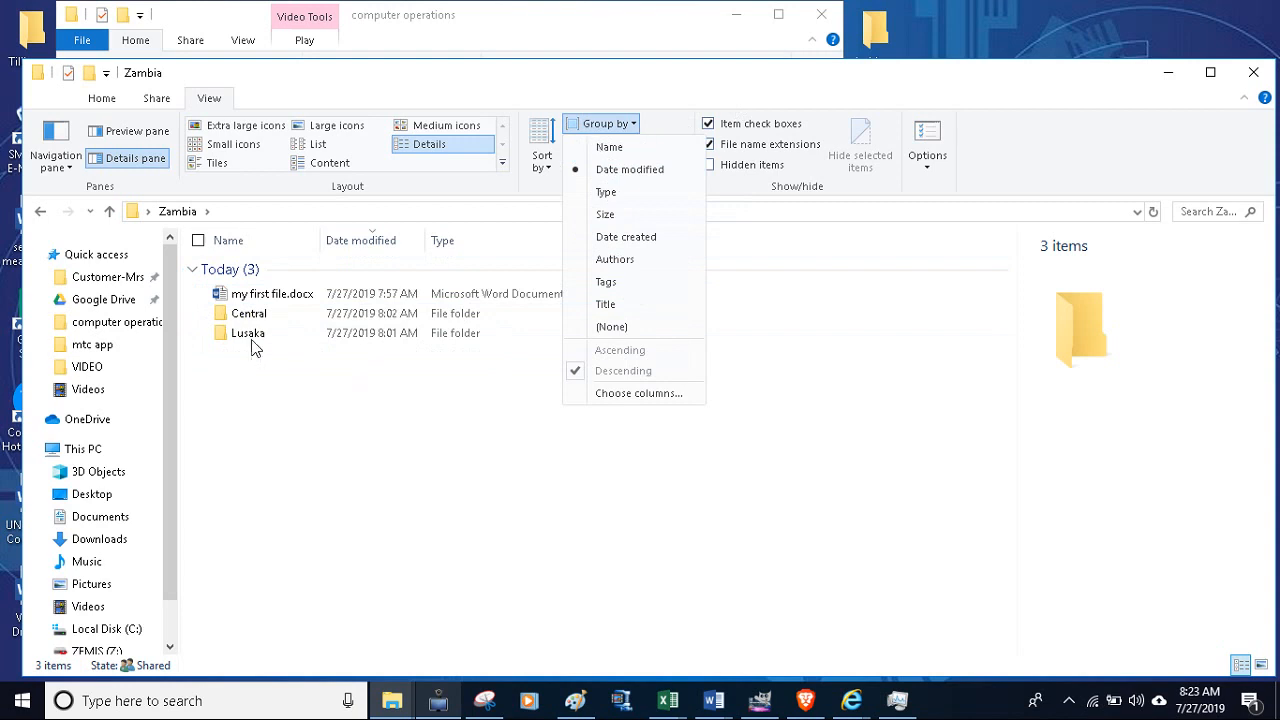
mouse_move(638, 236)
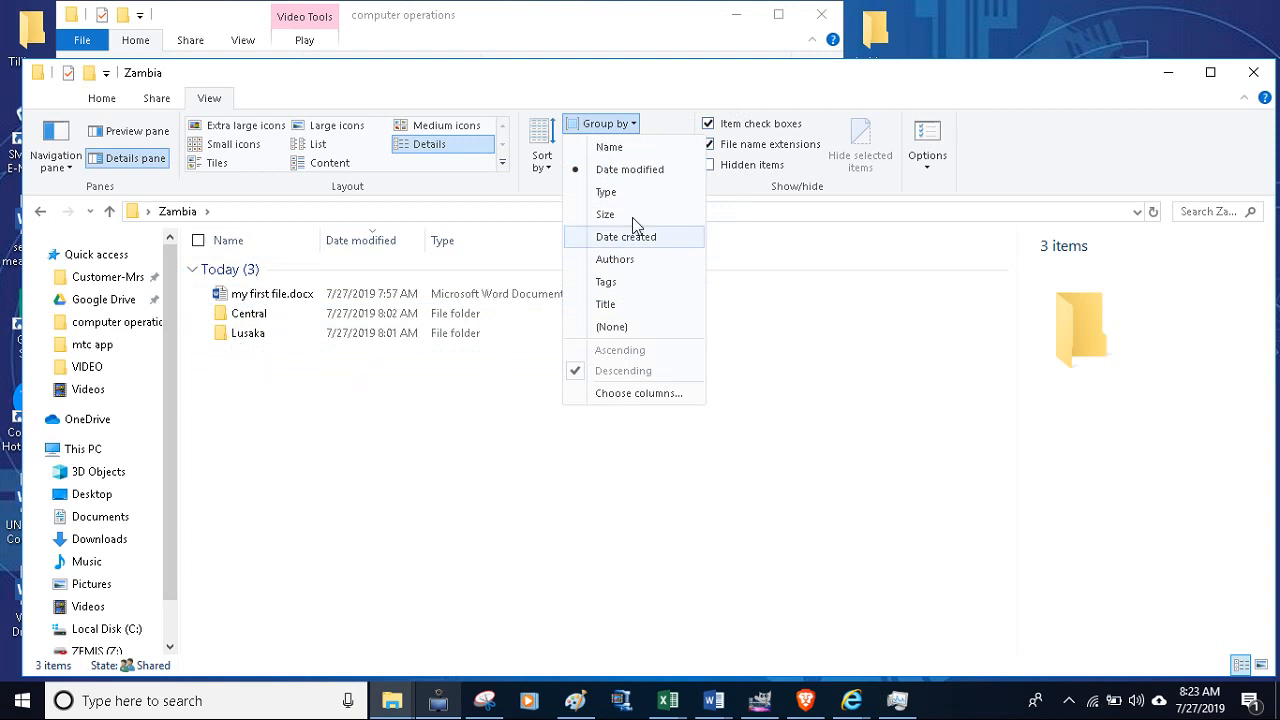
mouse_move(605, 191)
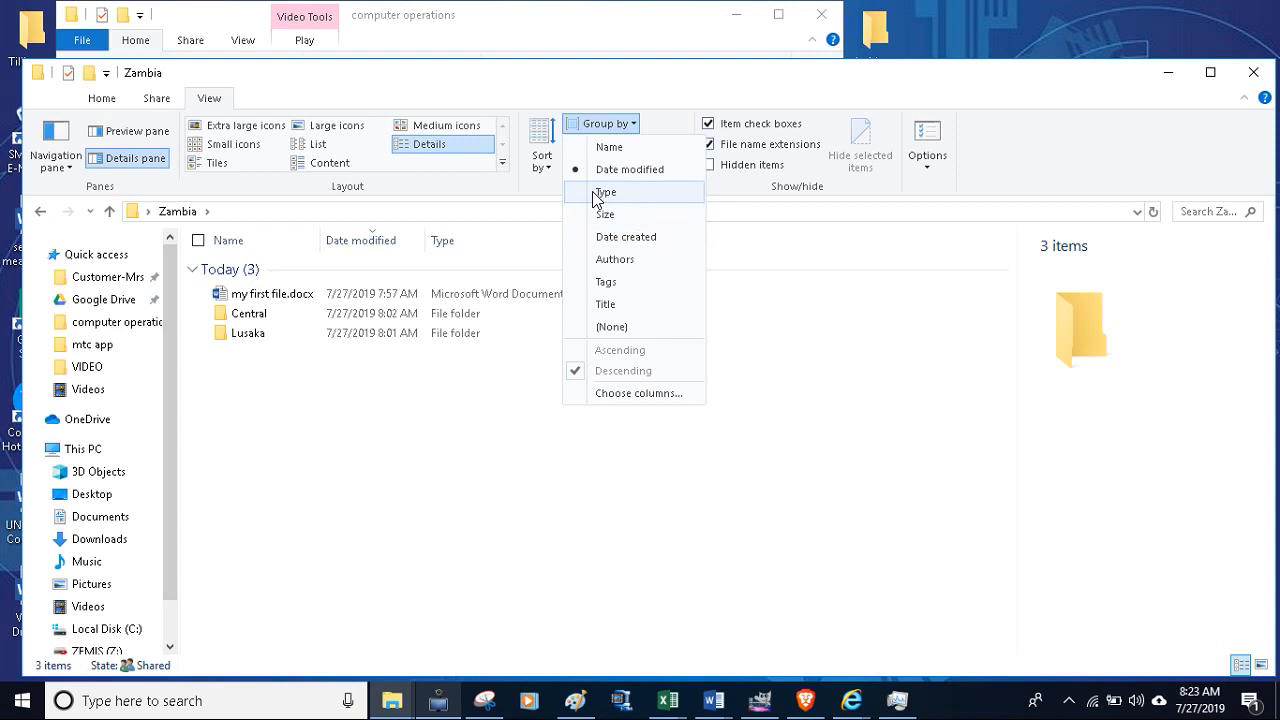
left_click(605, 192)
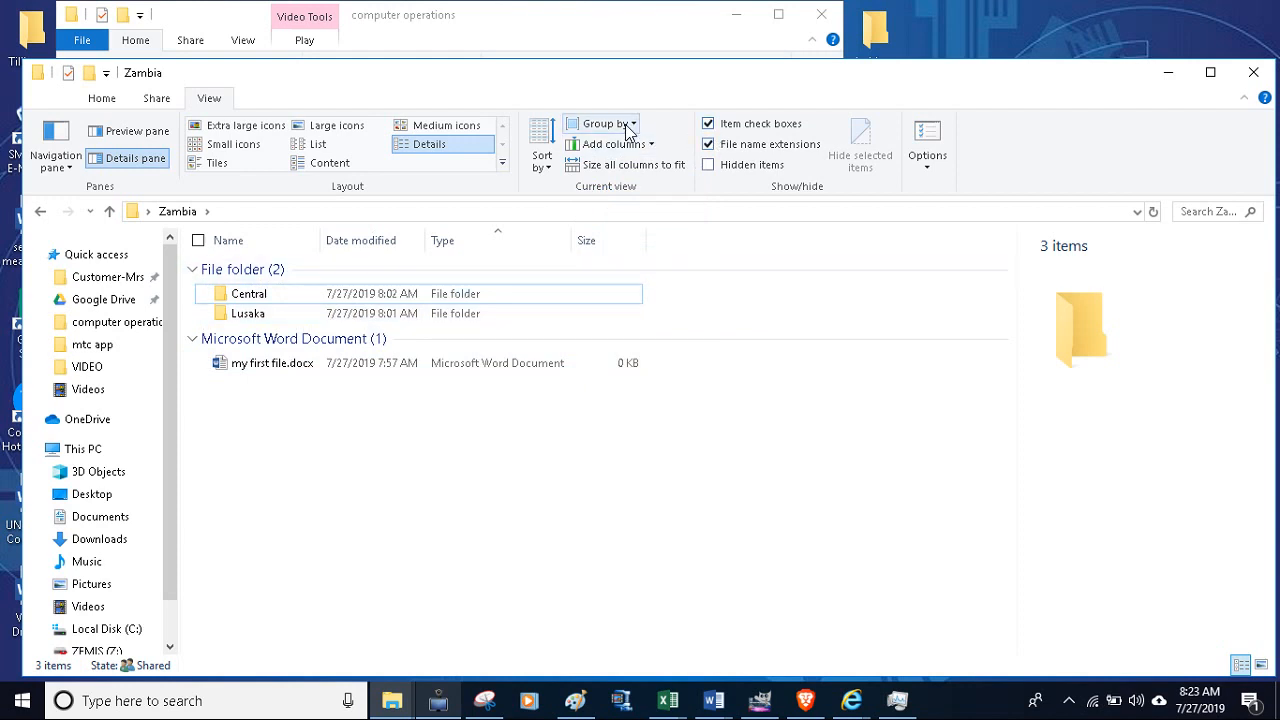
left_click(601, 123)
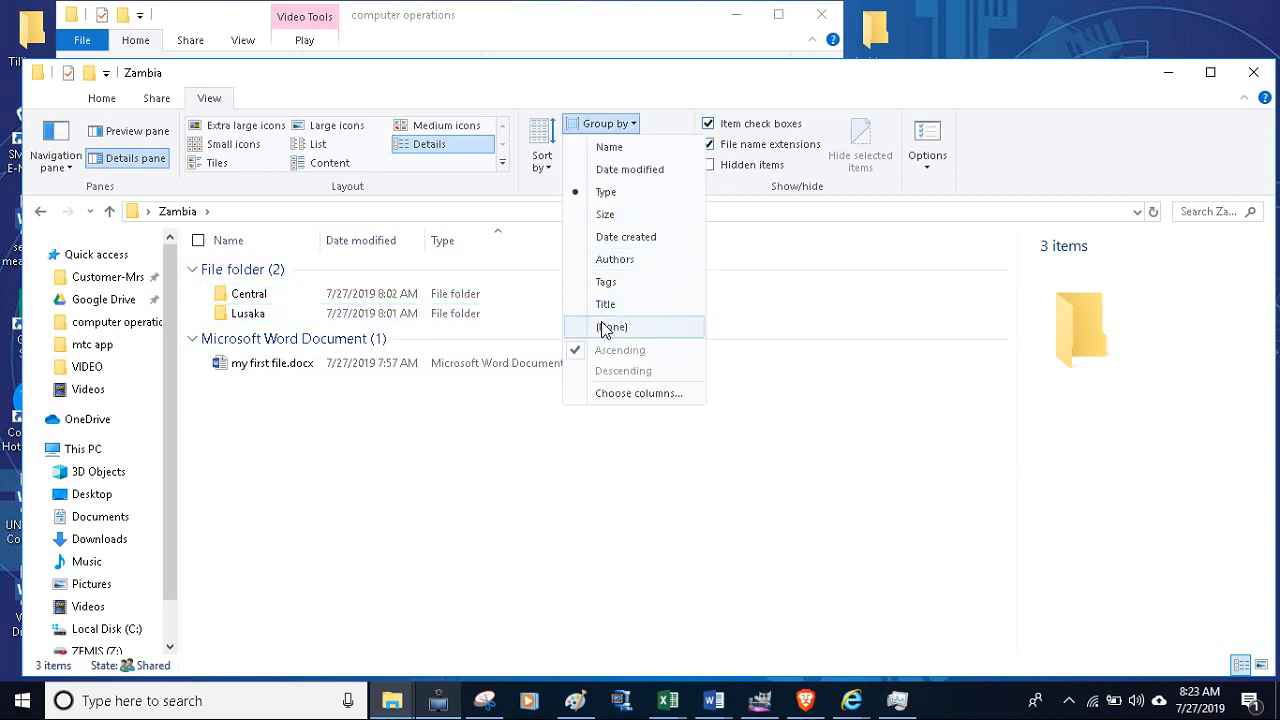
left_click(611, 327)
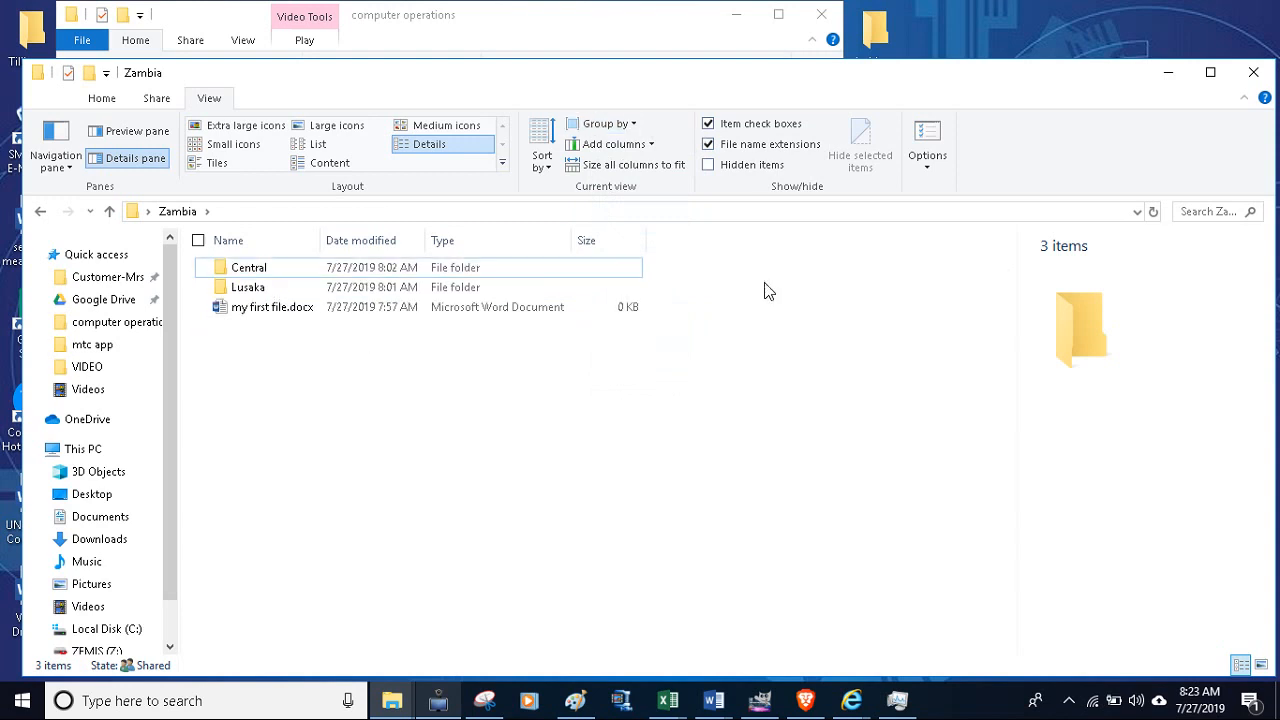
mouse_move(688, 208)
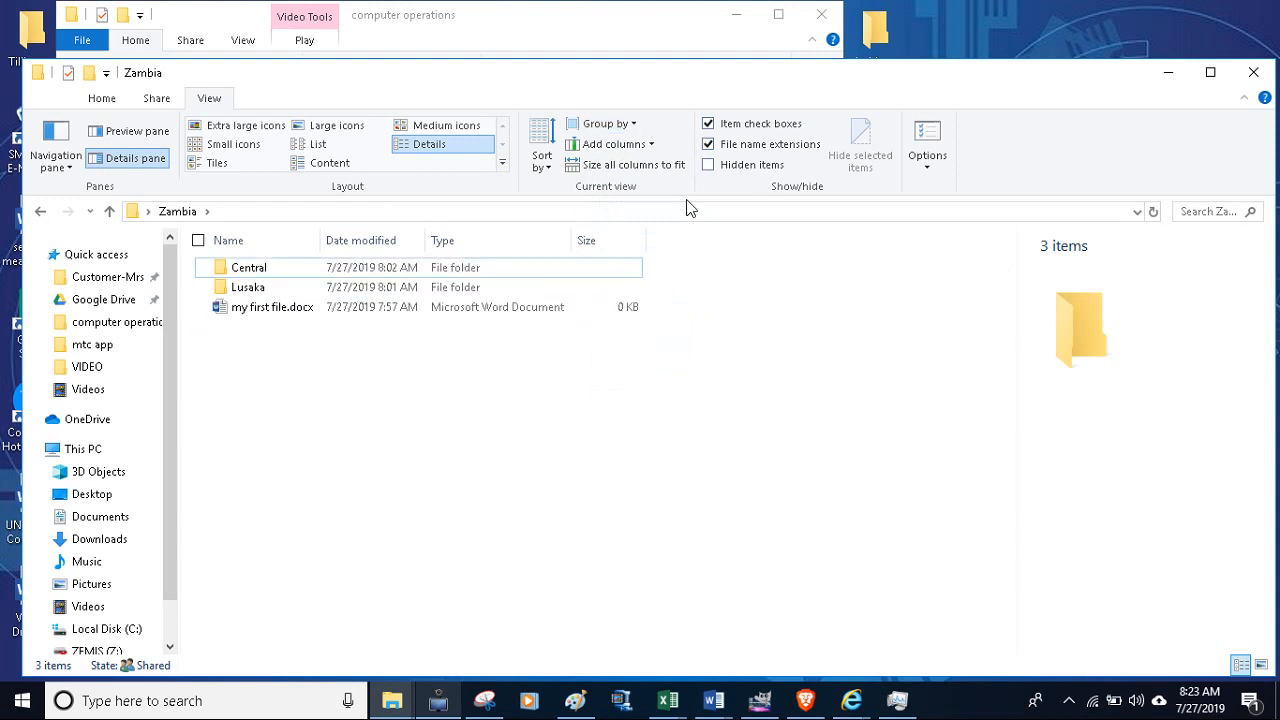
left_click(610, 143)
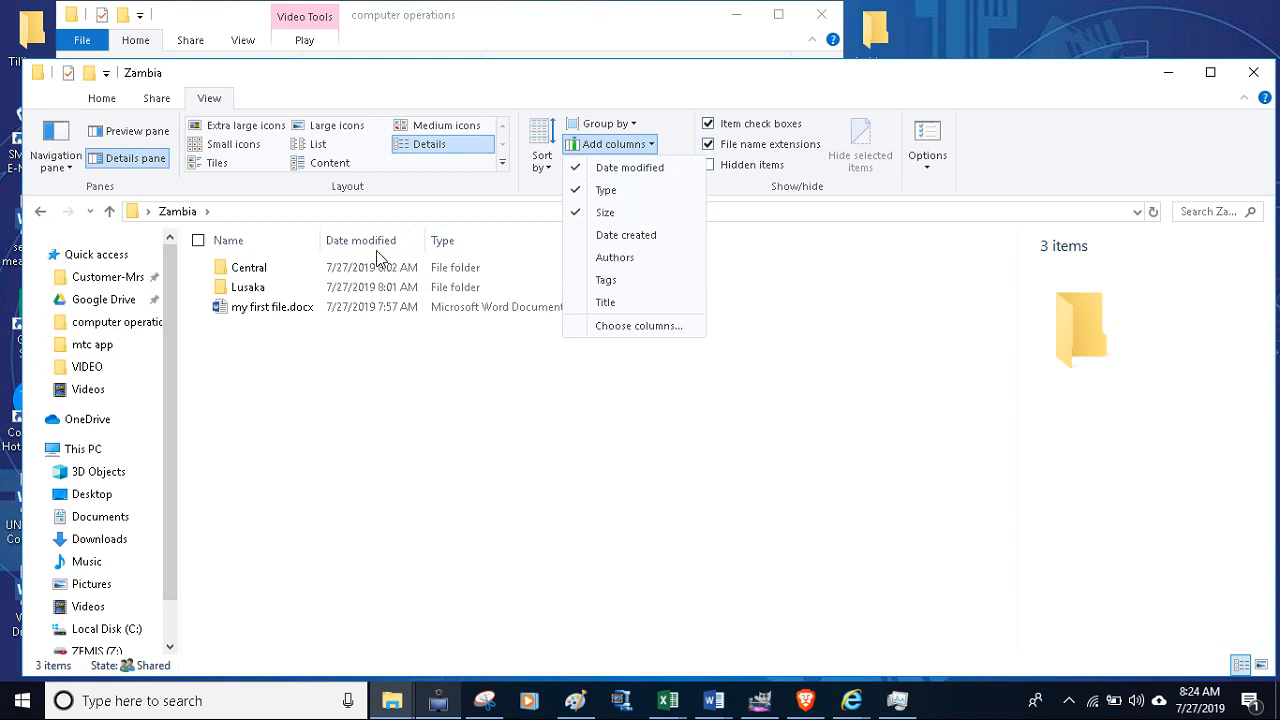
mouse_move(461, 253)
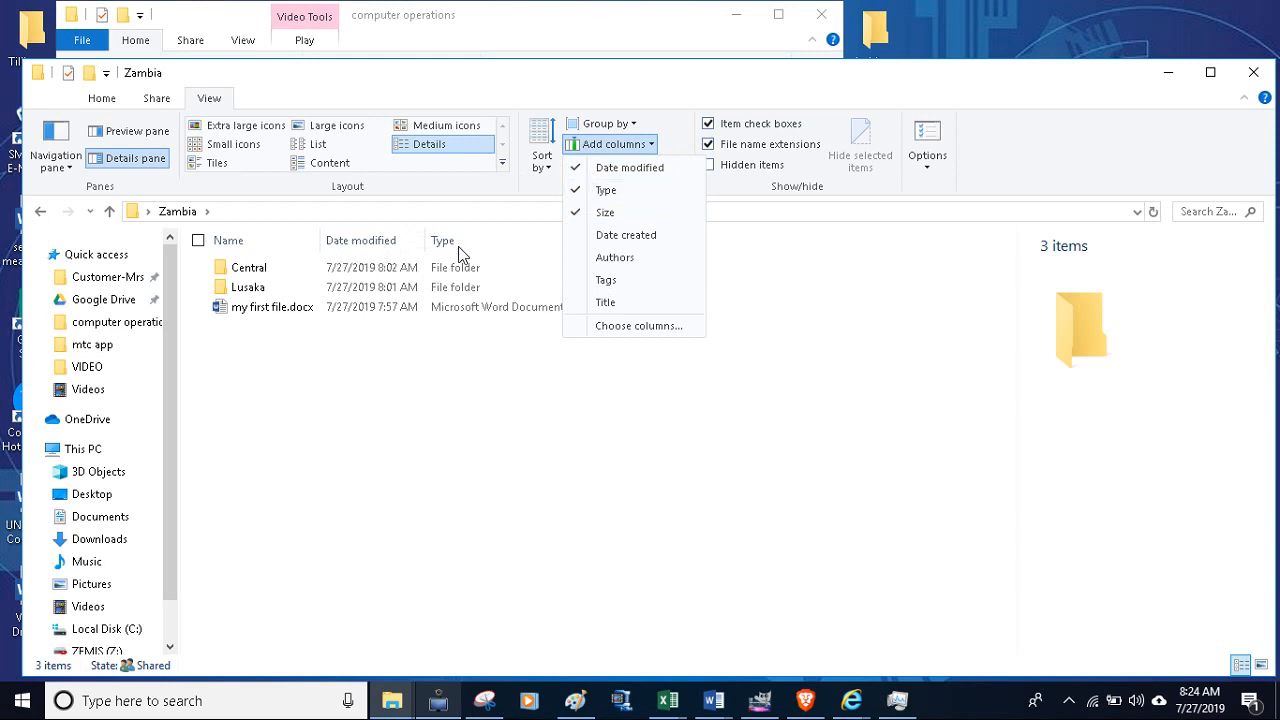
mouse_move(625, 235)
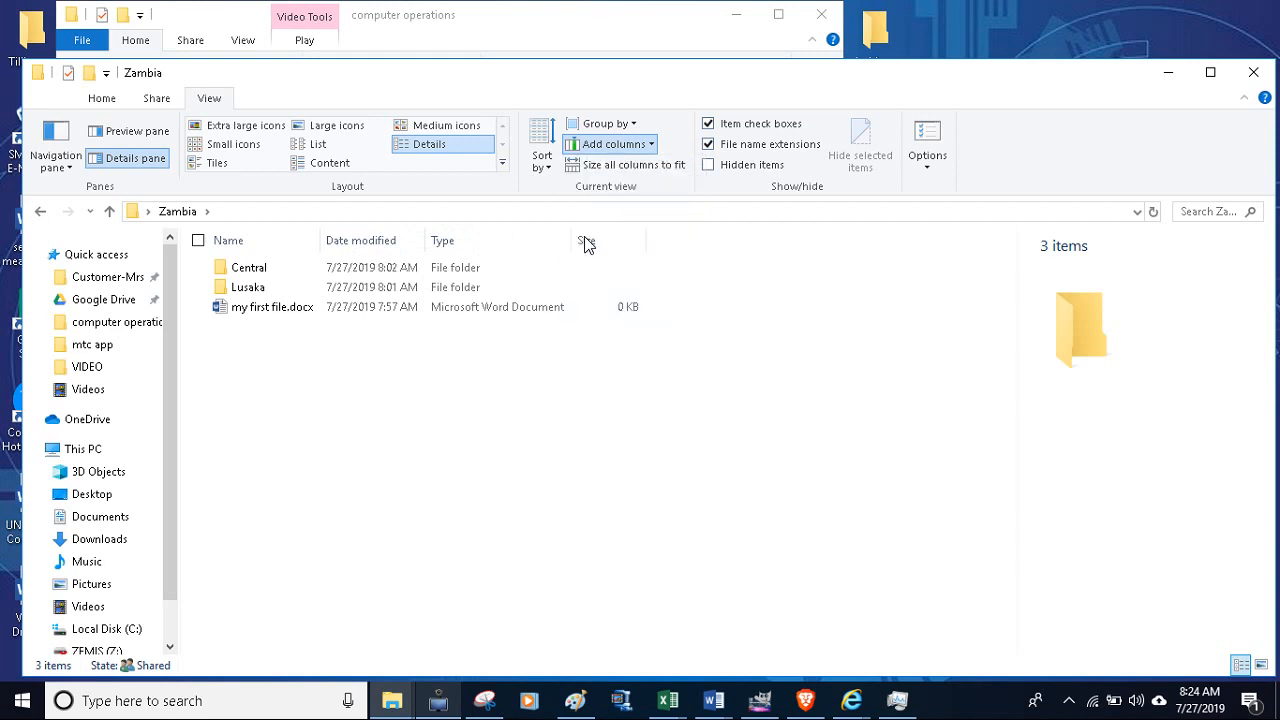
Step: Remove the Title and Date created columns, leaving Name, Date modified, Type and Size
left_click(609, 144)
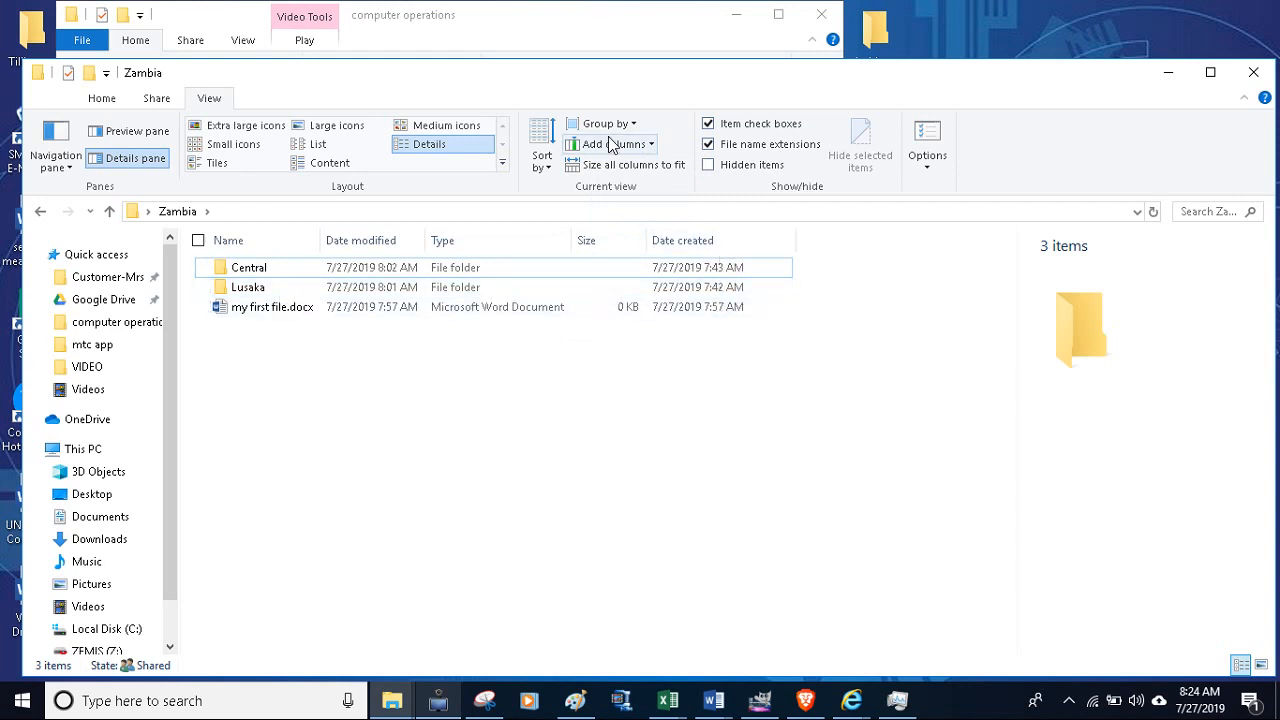
left_click(604, 144)
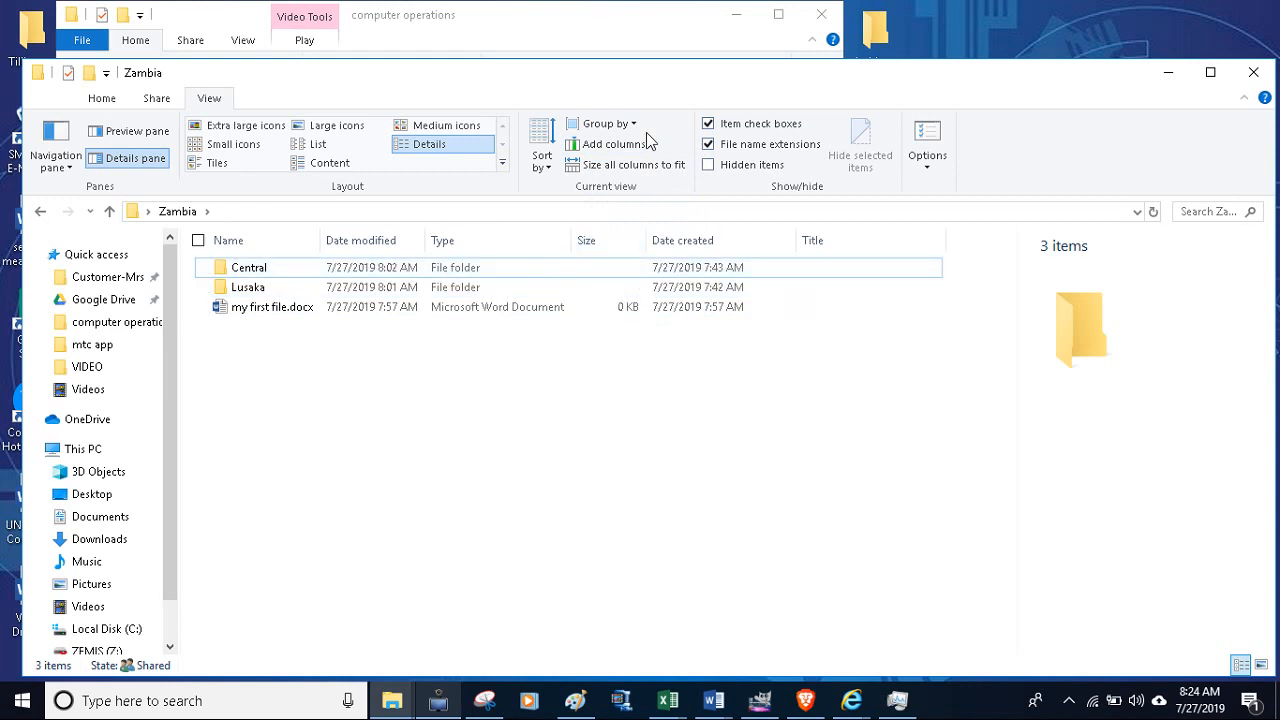
left_click(609, 143)
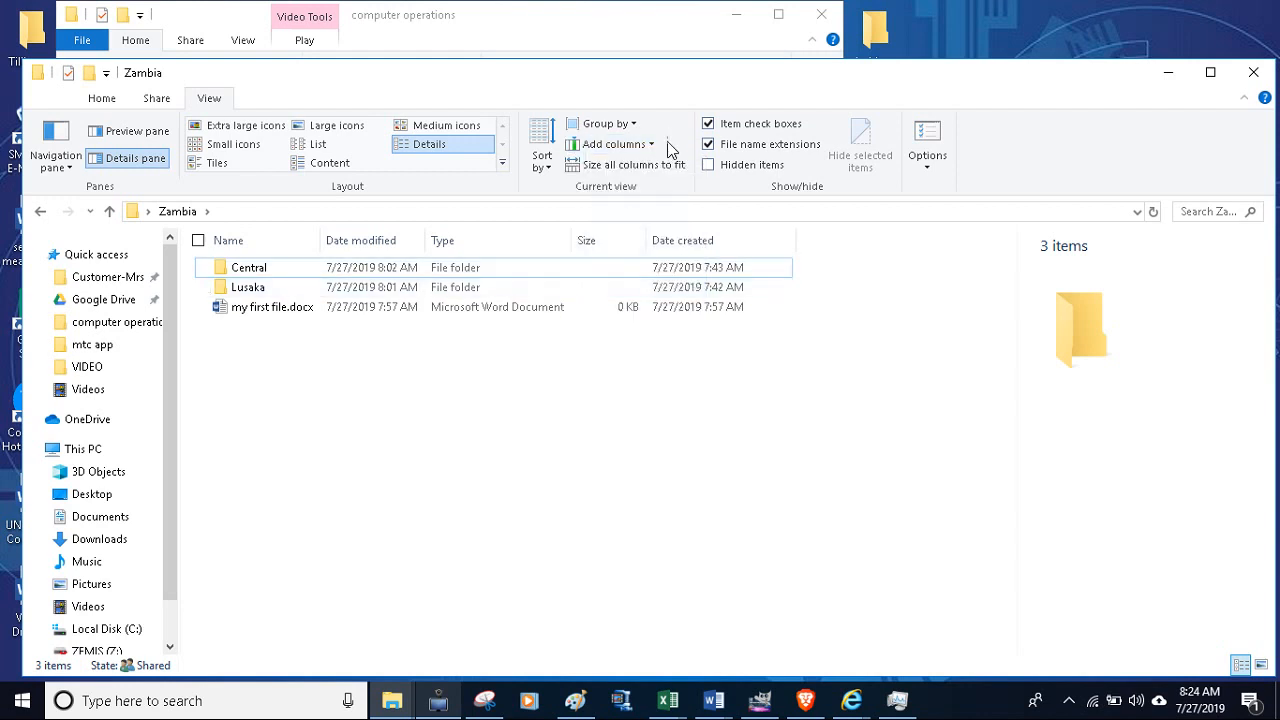
left_click(604, 144)
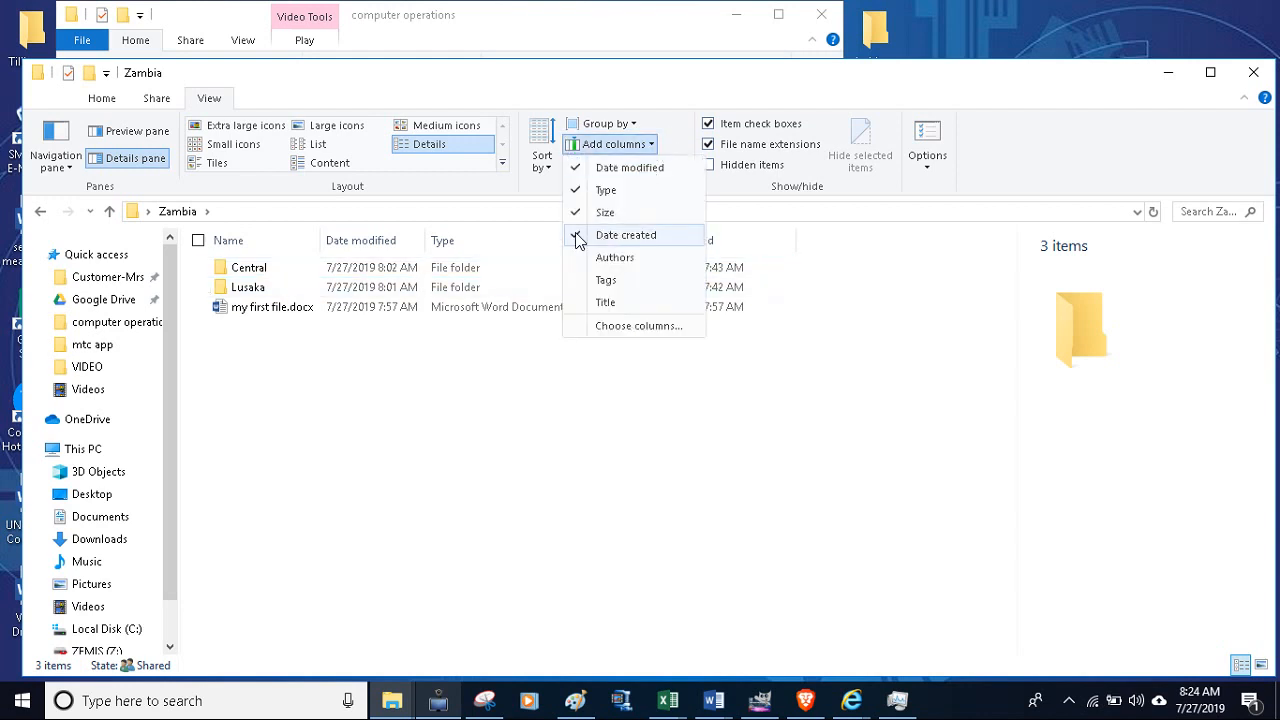
left_click(626, 234)
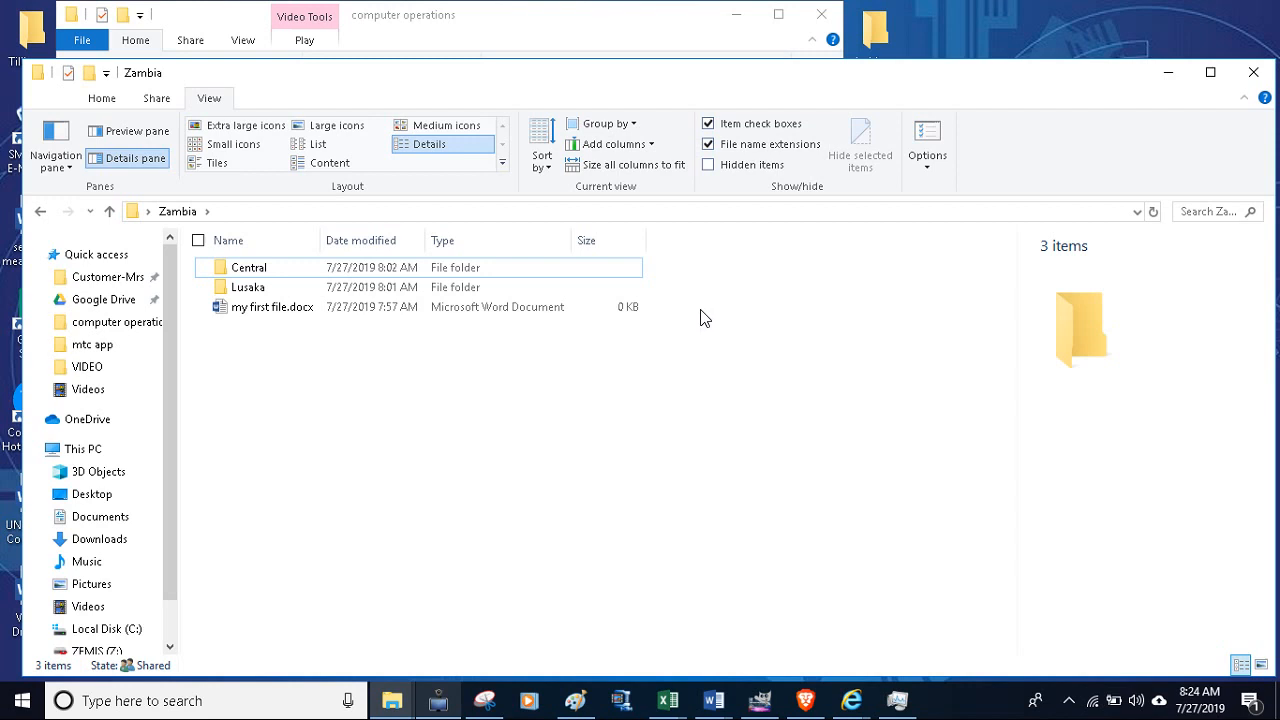
Step: Select my first file.docx and hide it with Hide selected items
left_click(247, 287)
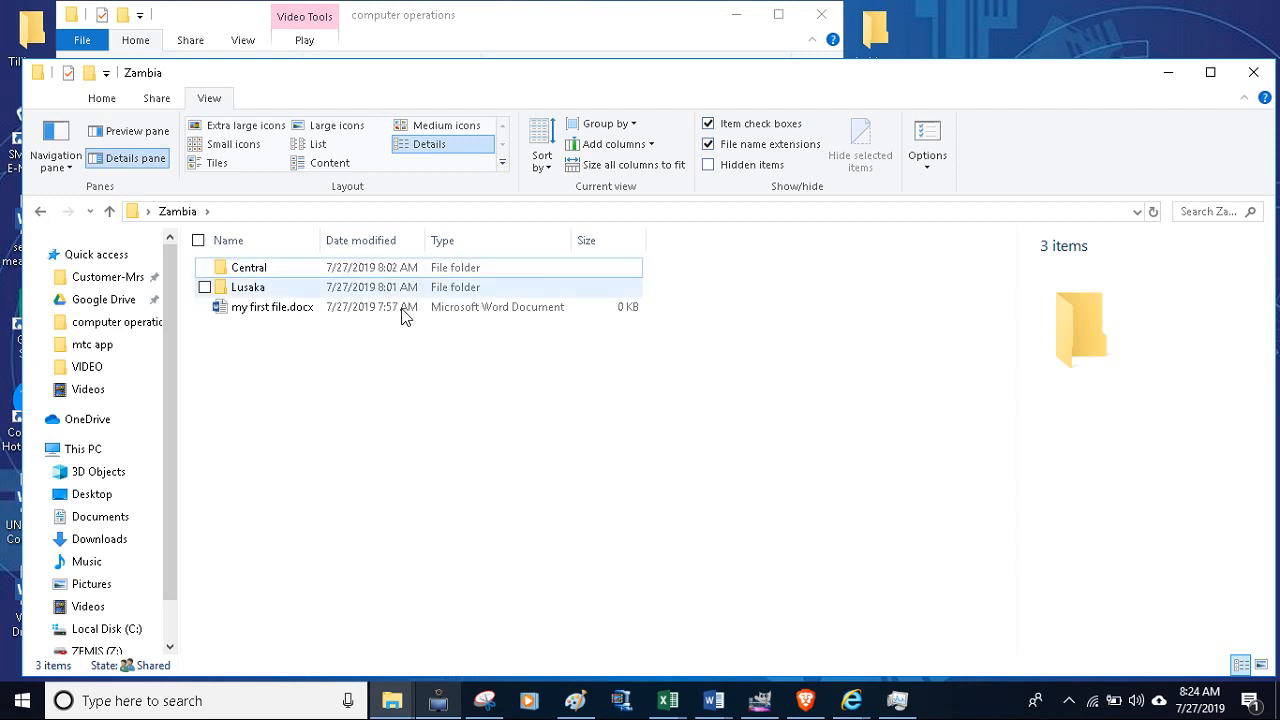
left_click(471, 373)
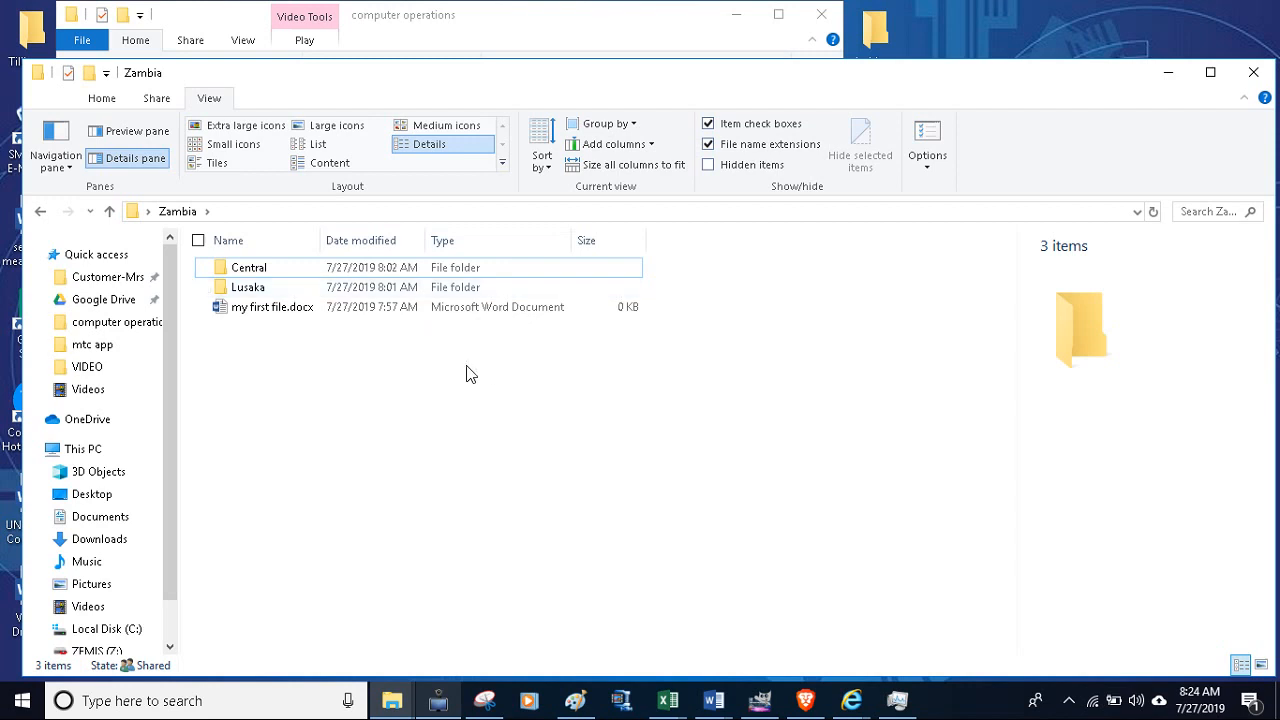
left_click(272, 306)
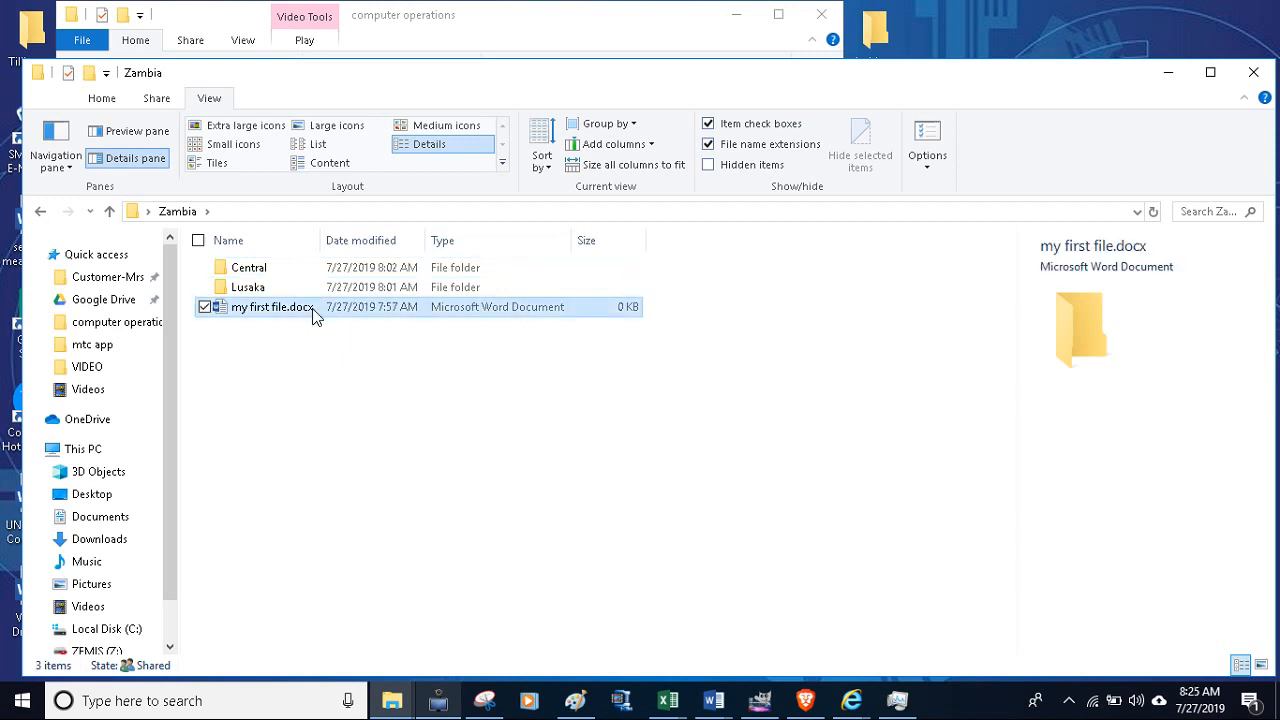
left_click(272, 306)
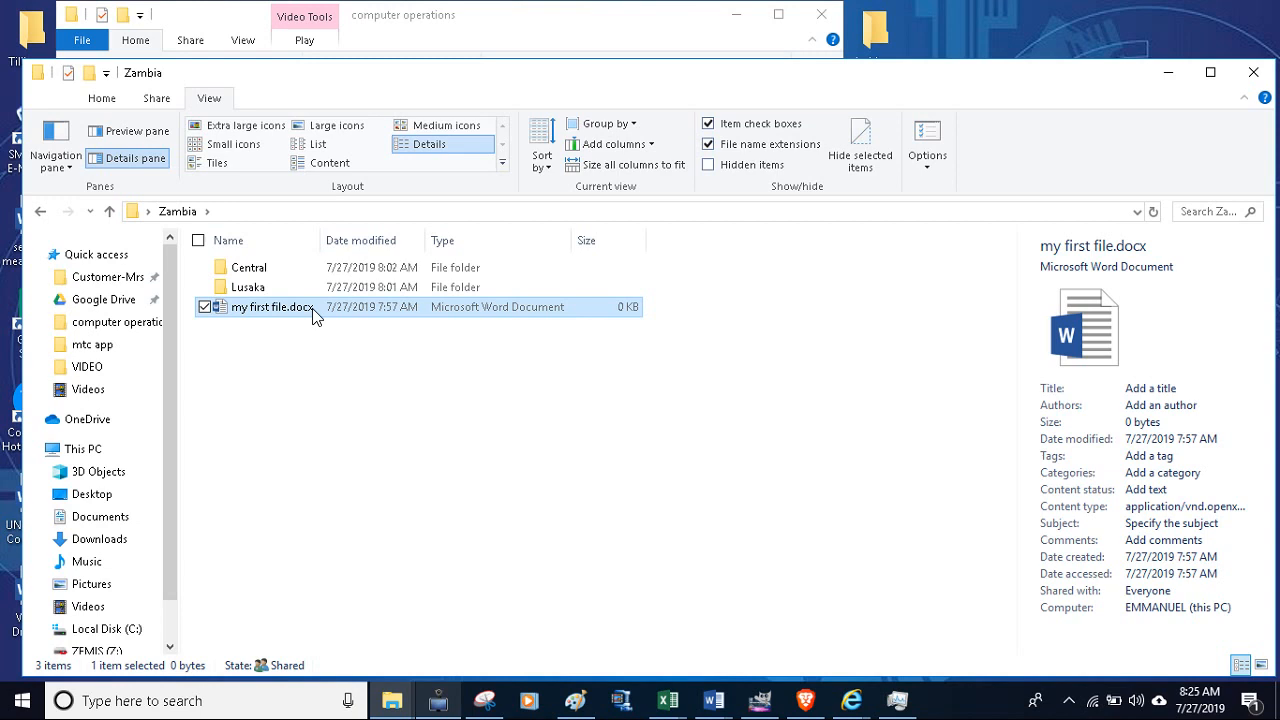
mouse_move(361, 329)
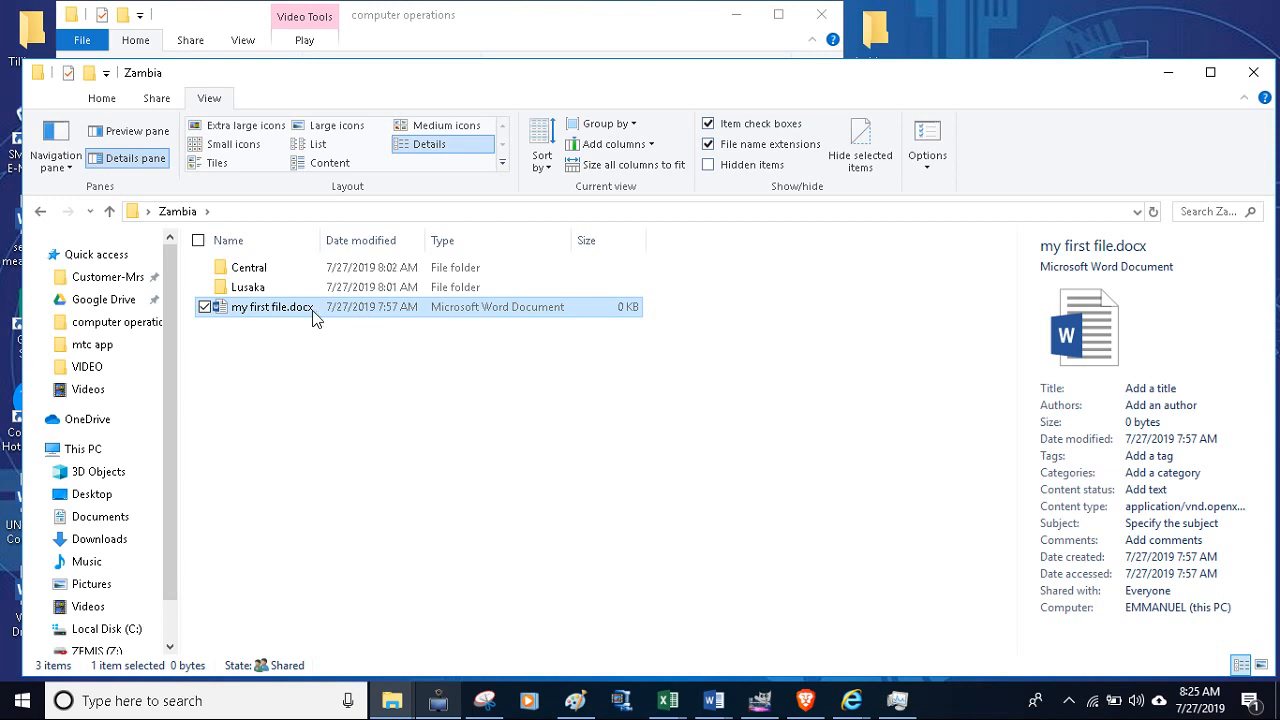
mouse_move(478, 353)
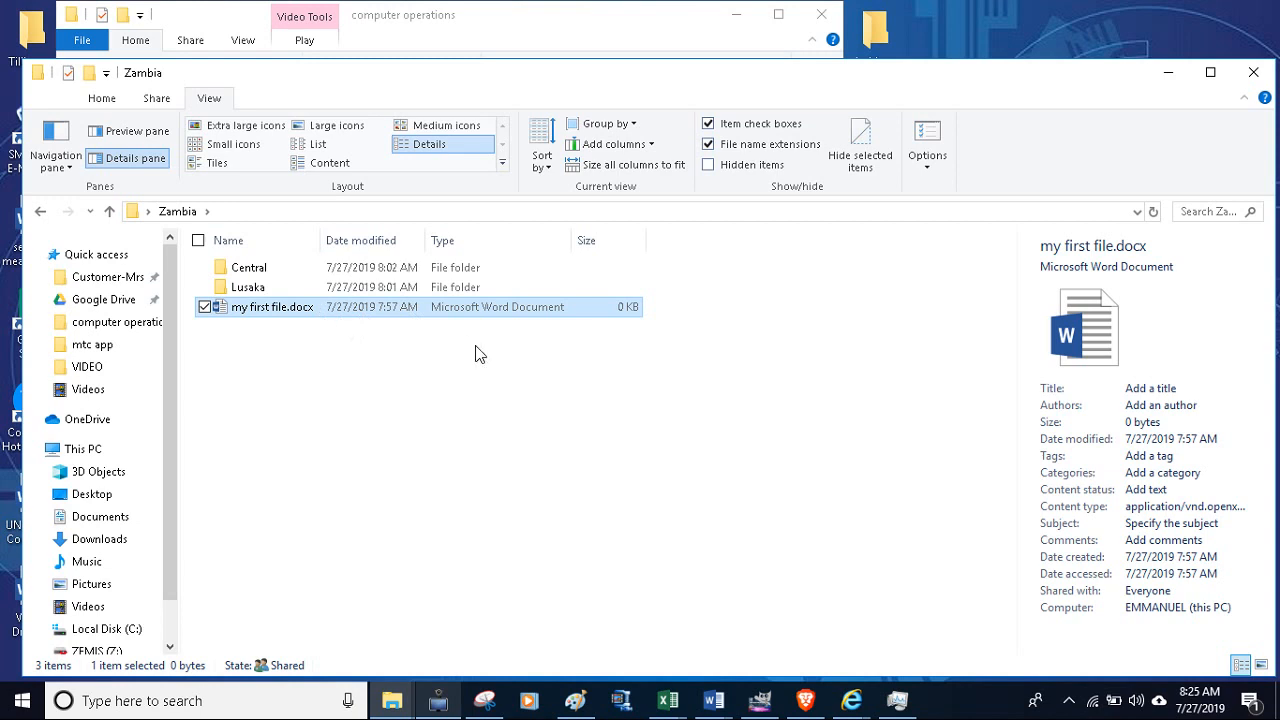
mouse_move(861, 143)
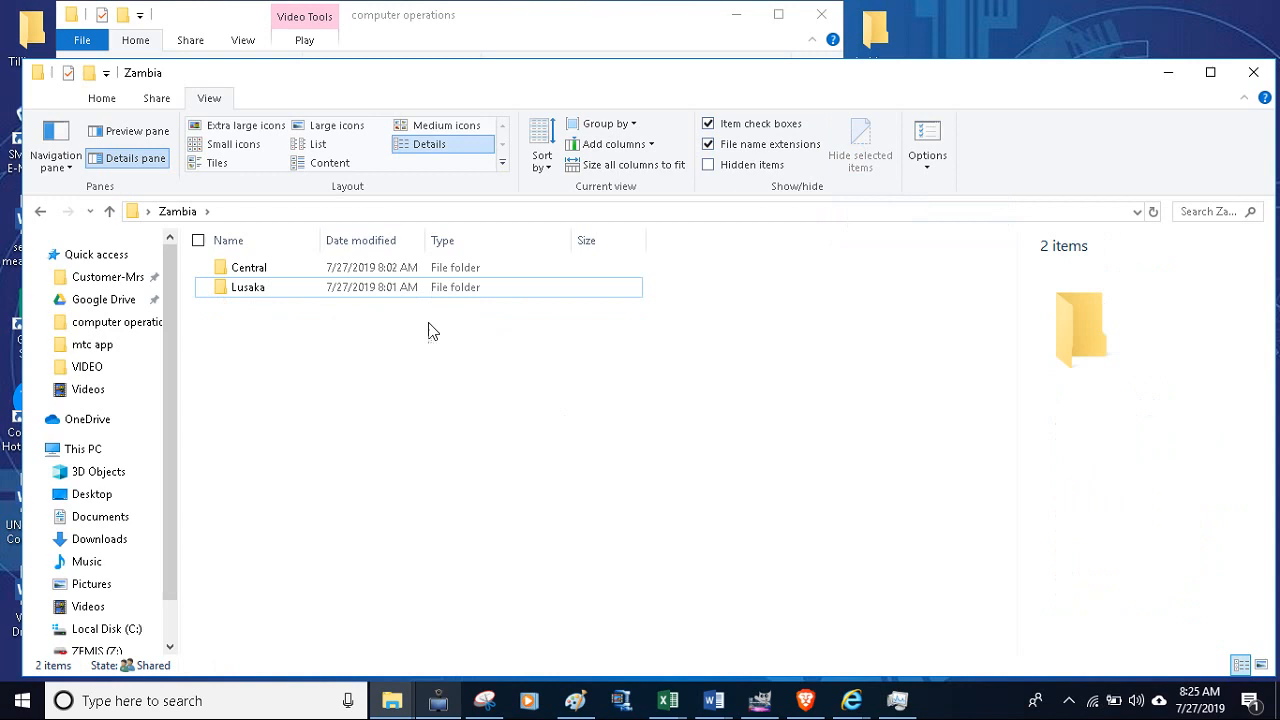
mouse_move(332, 458)
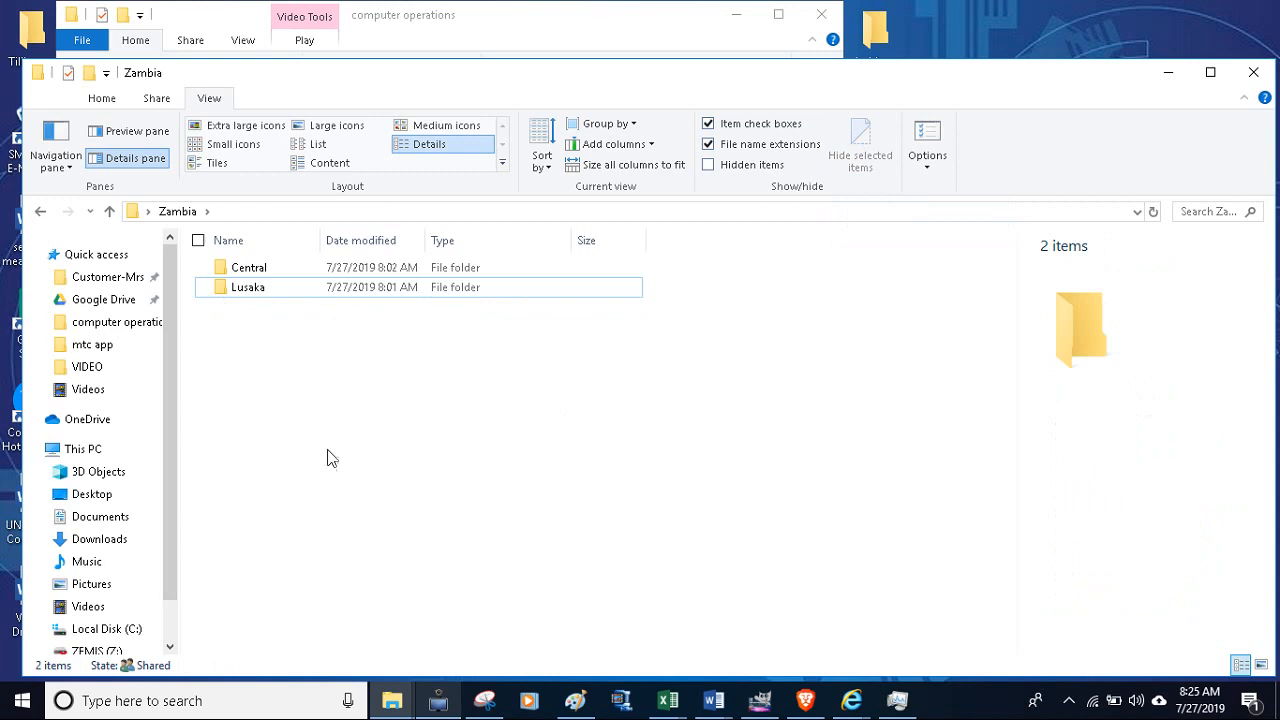
mouse_move(585, 309)
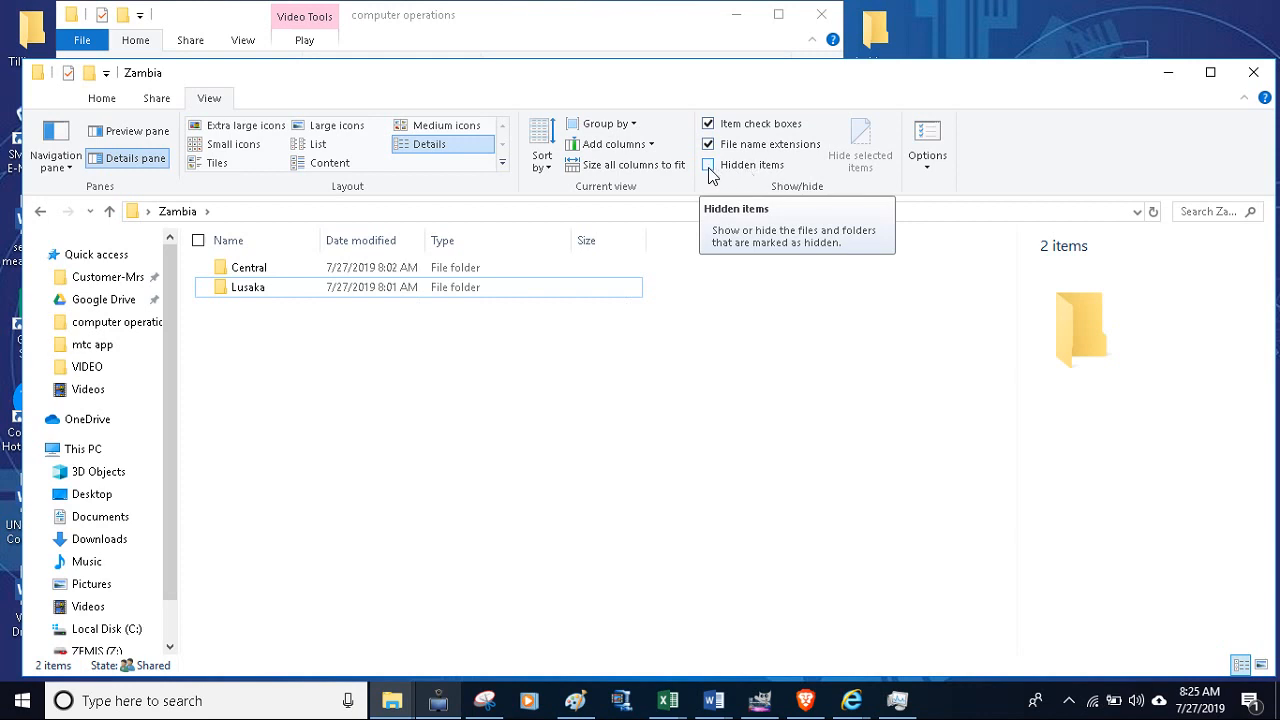
Step: Turn on Hidden items so the faded my first file.docx shows again
left_click(709, 165)
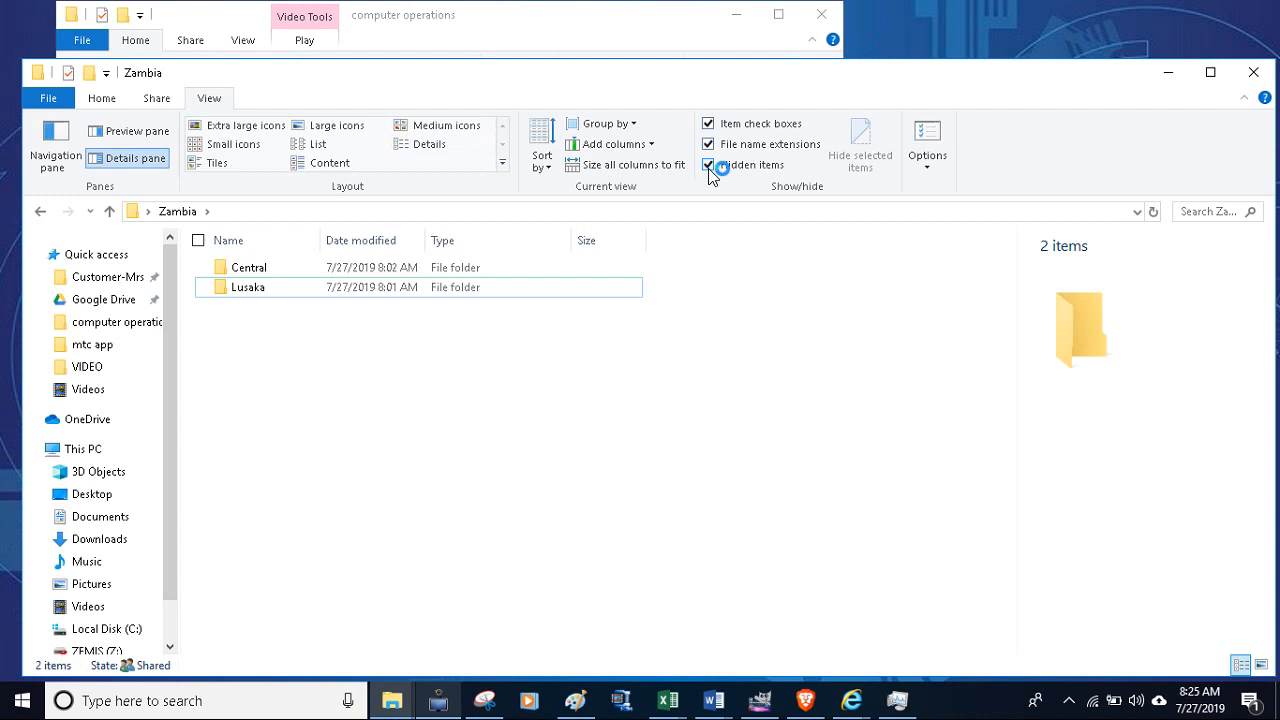
left_click(709, 165)
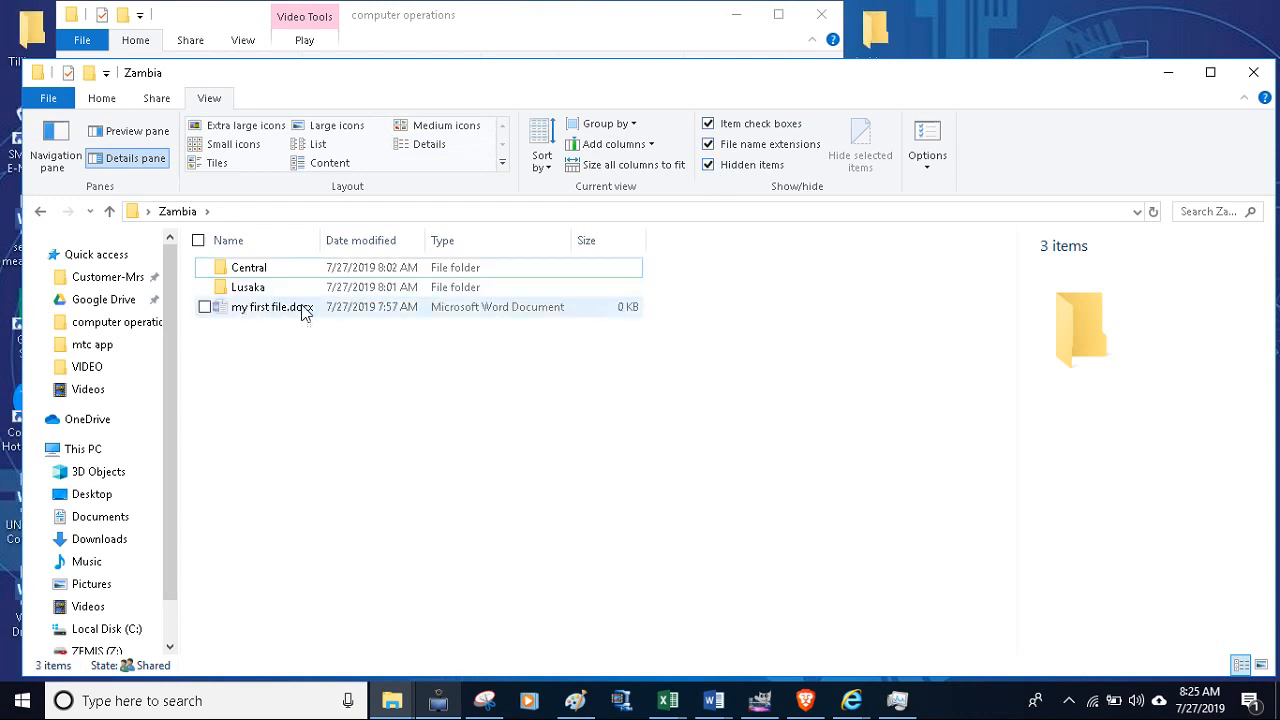
mouse_move(373, 322)
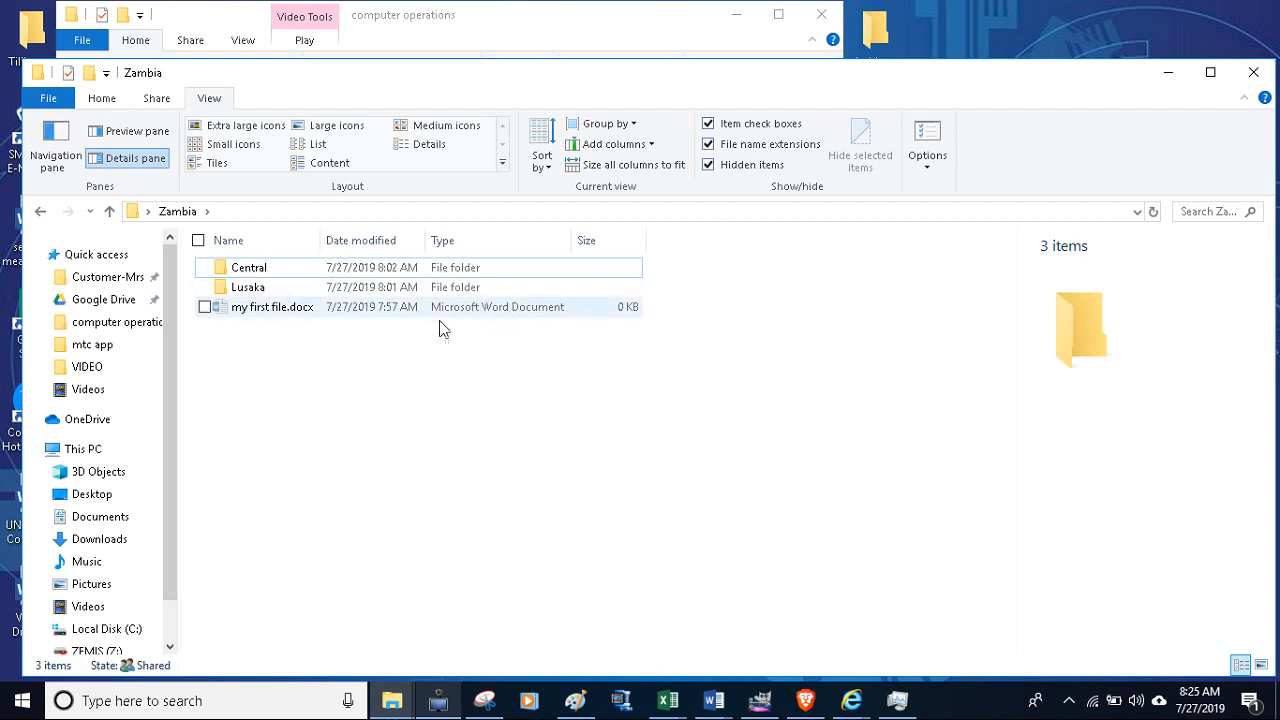
mouse_move(453, 313)
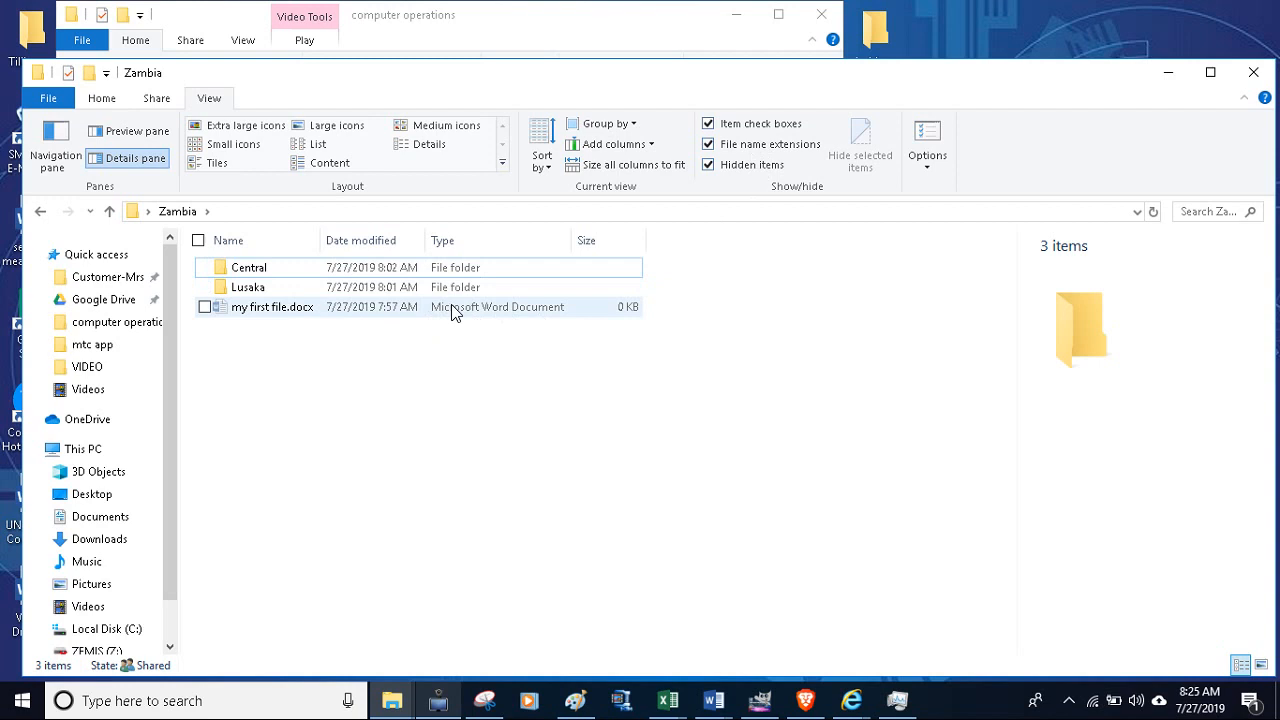
mouse_move(491, 315)
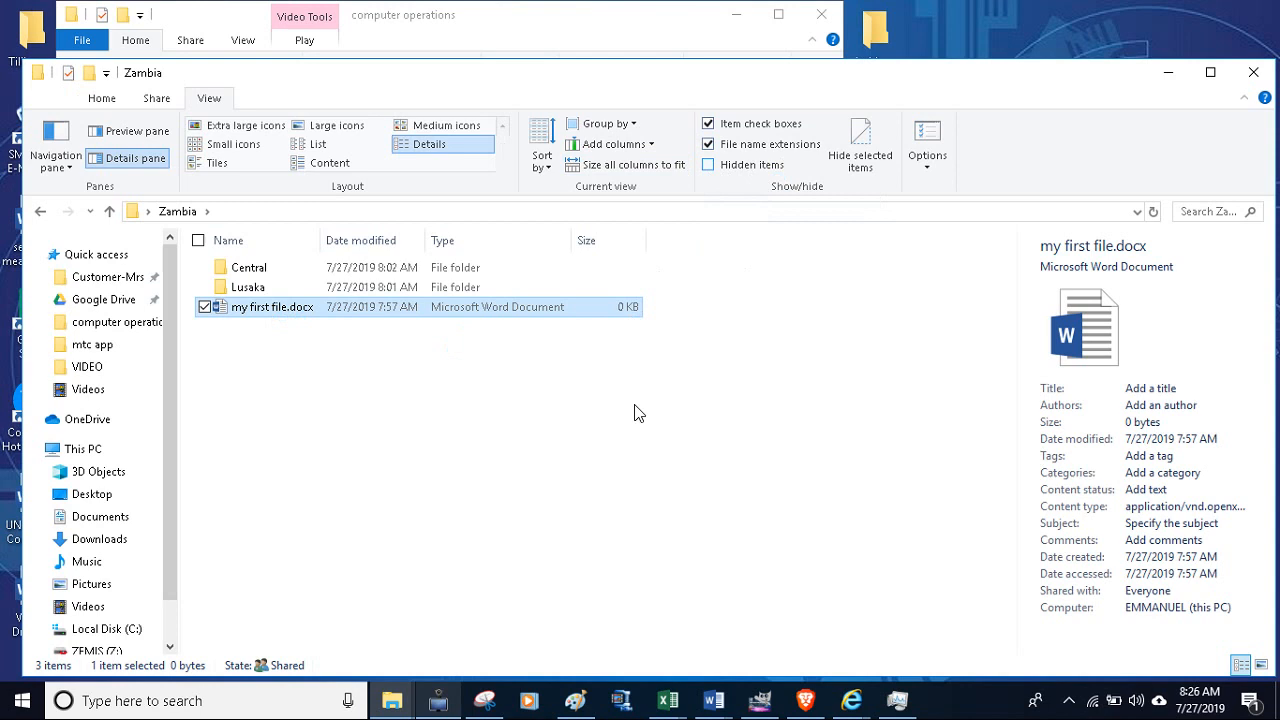
mouse_move(642, 434)
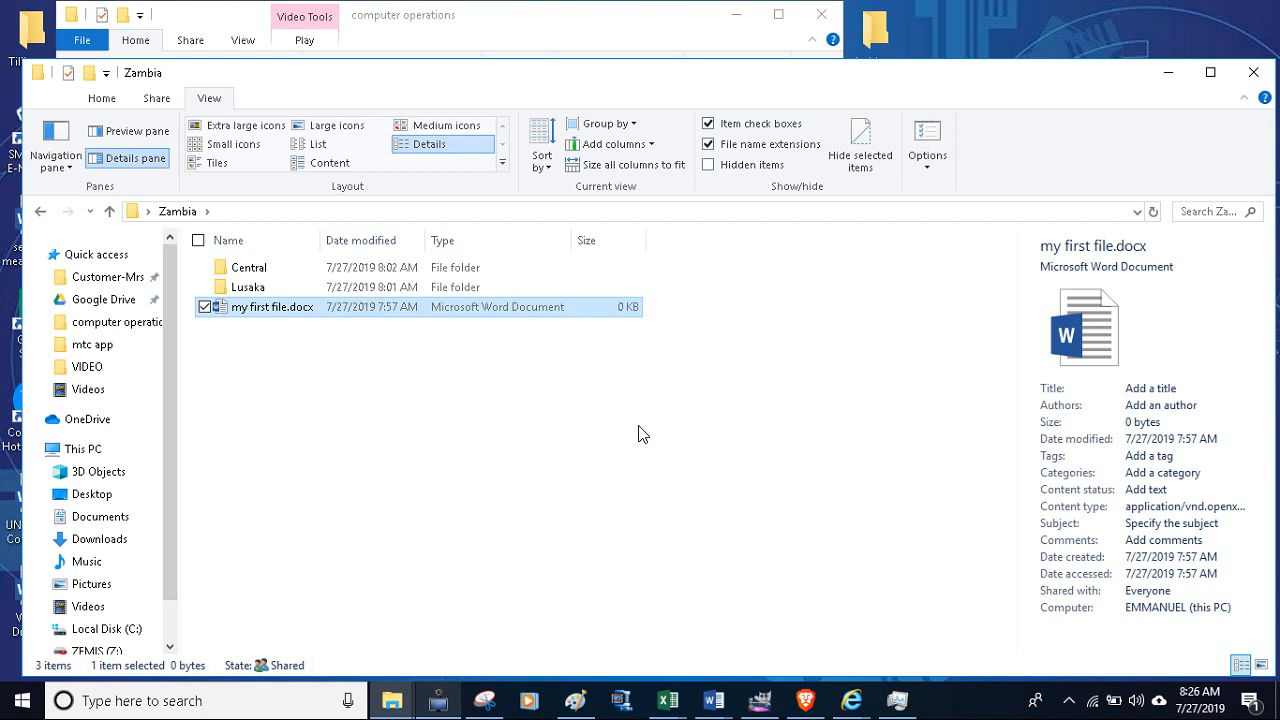
mouse_move(575, 683)
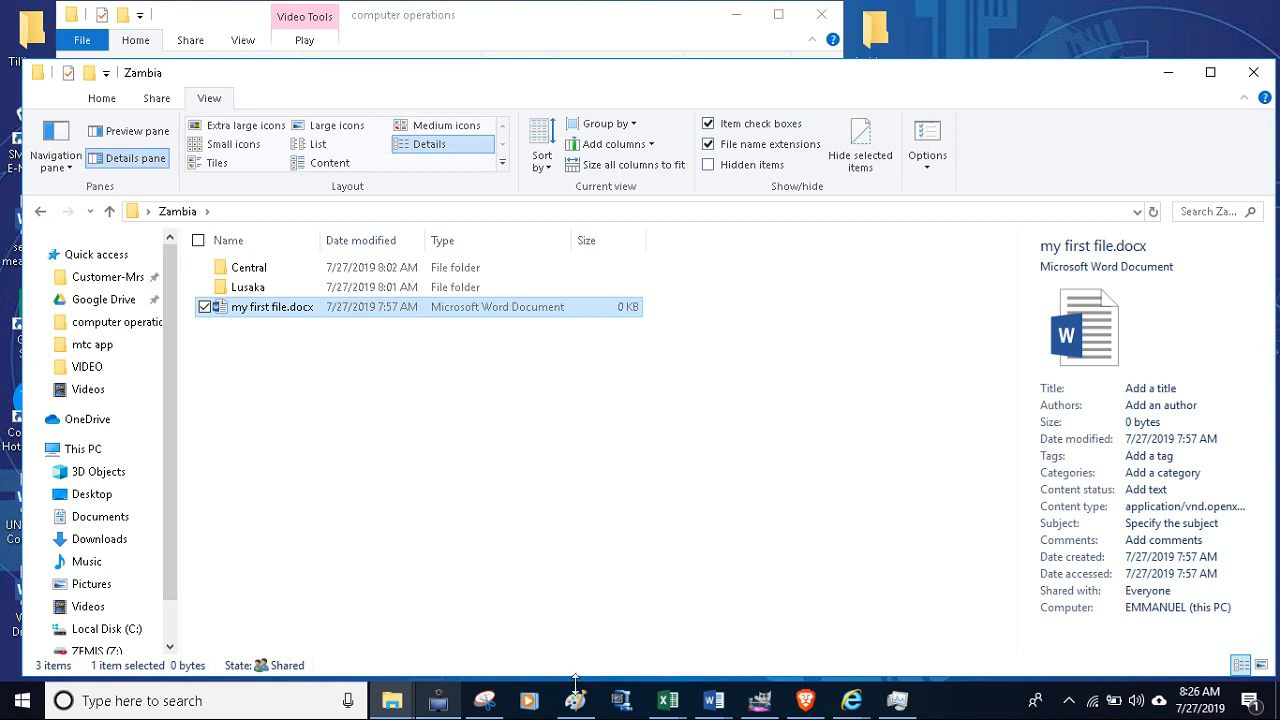
Step: Bring the ScreenFaceCam window to the front from the taskbar
left_click(437, 700)
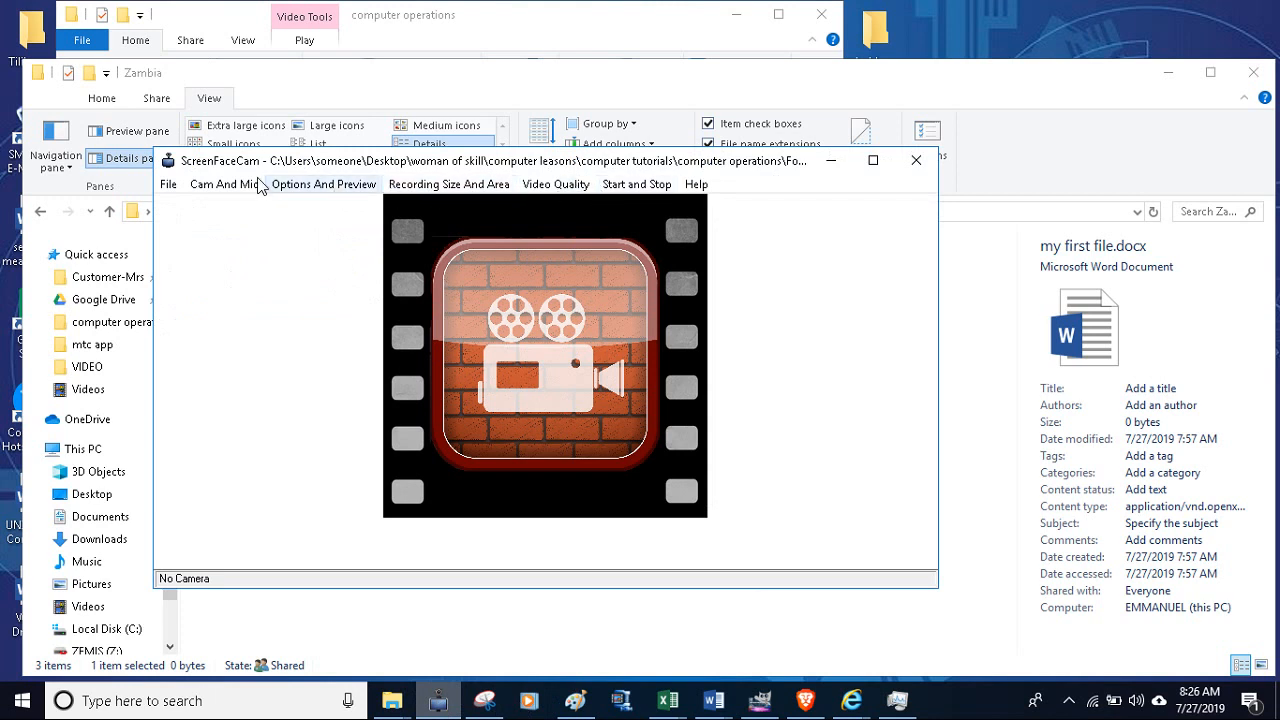
mouse_move(449, 184)
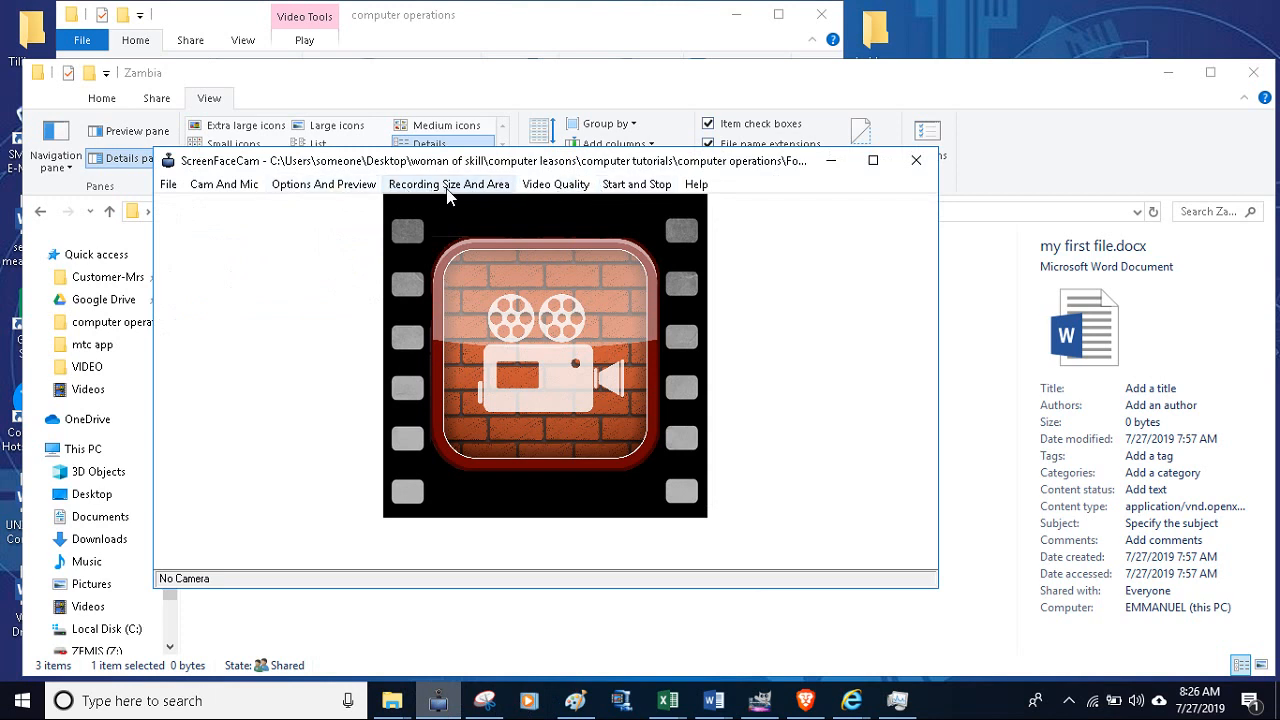